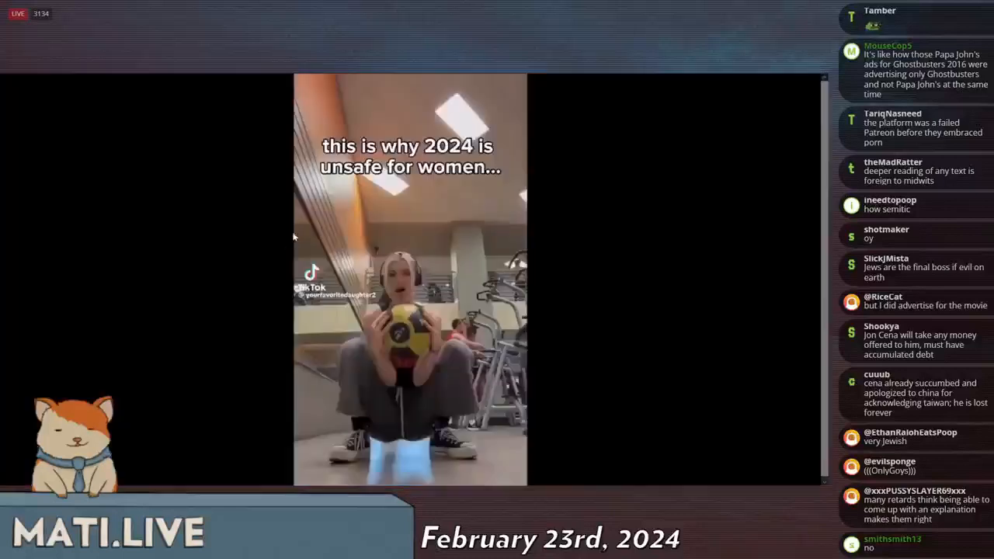
{"action": "mouse_move", "coordinate": [524, 334]}
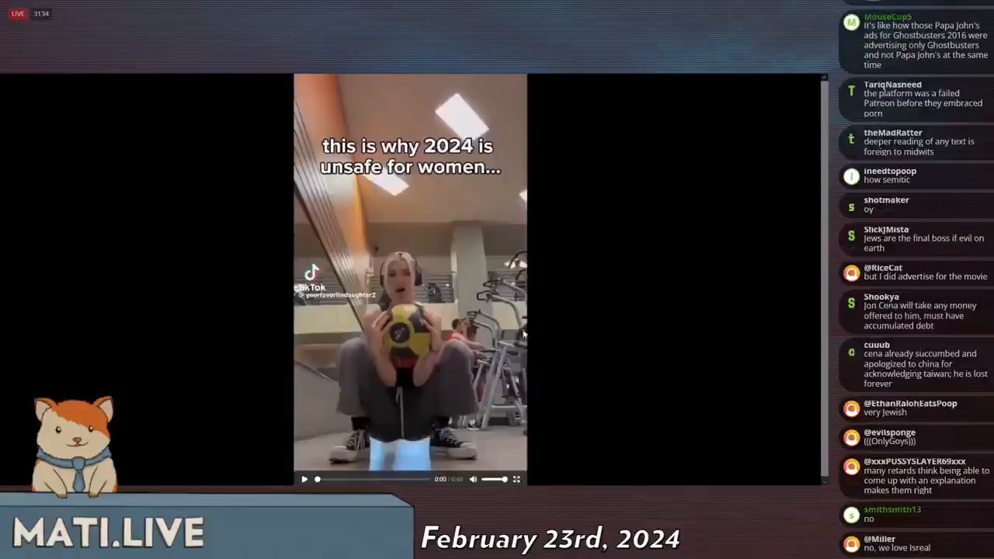
{"action": "left_click", "coordinate": [304, 479]}
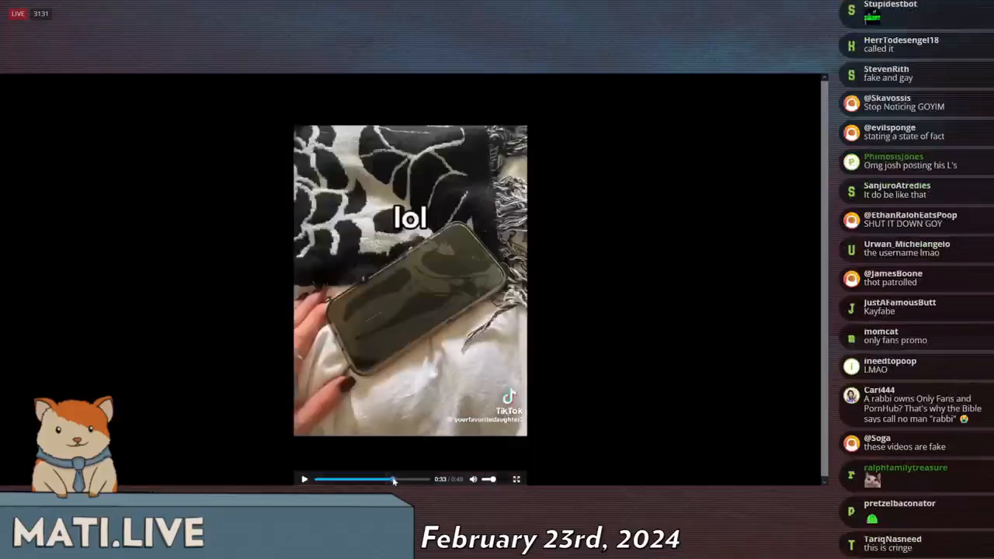
{"action": "left_click", "coordinate": [304, 479]}
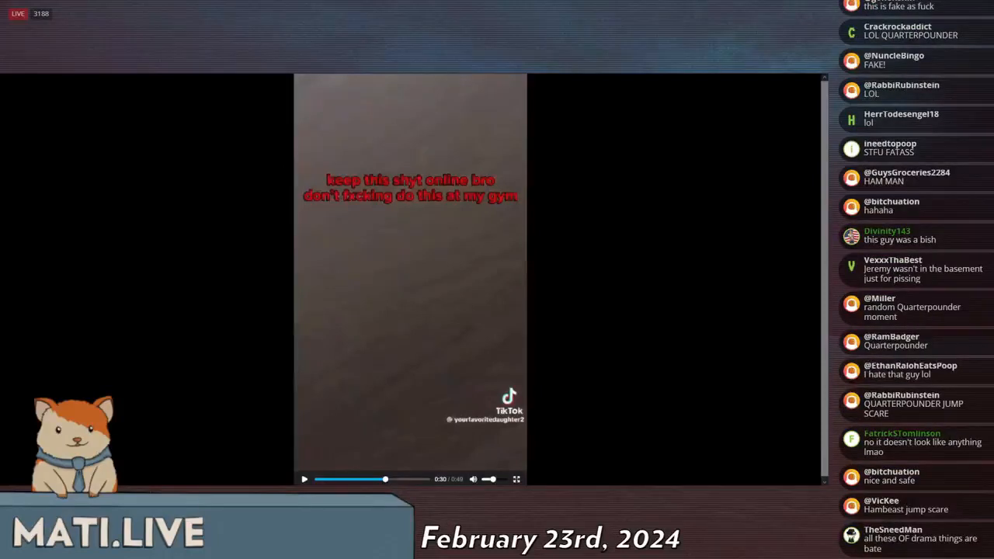
{"action": "scroll", "scroll_direction": "down", "scroll_amount": 3}
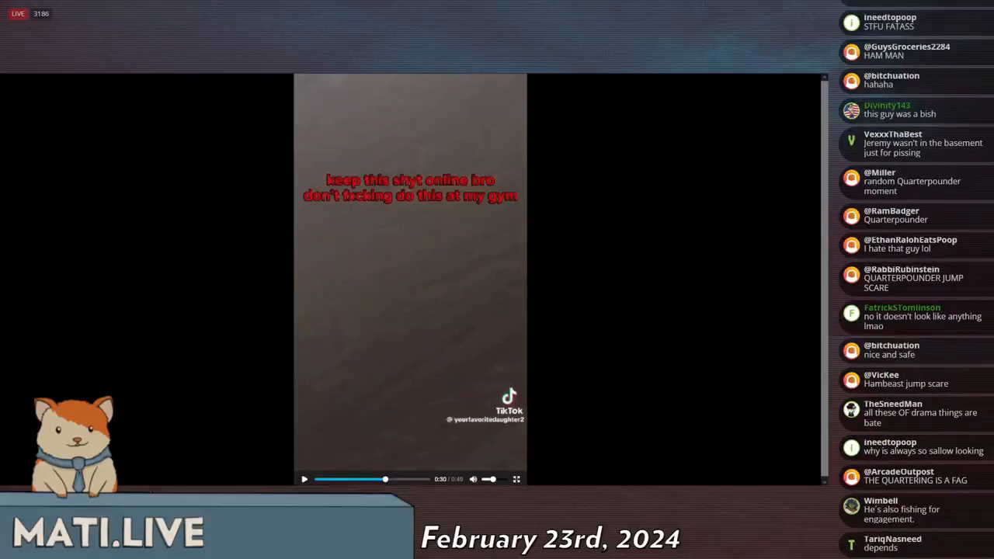
{"action": "scroll", "scroll_direction": "down", "scroll_amount": 3}
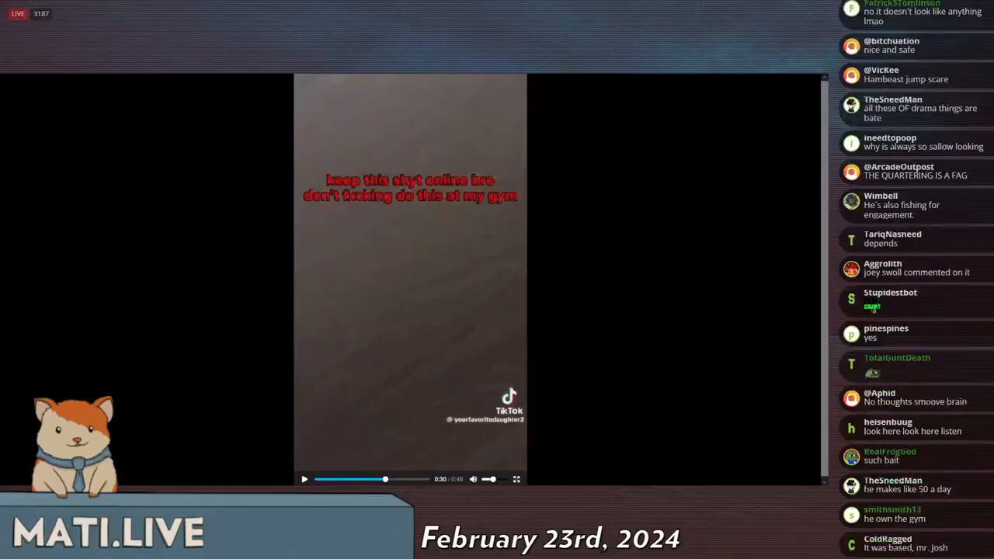
{"action": "scroll", "scroll_direction": "down", "scroll_amount": 3}
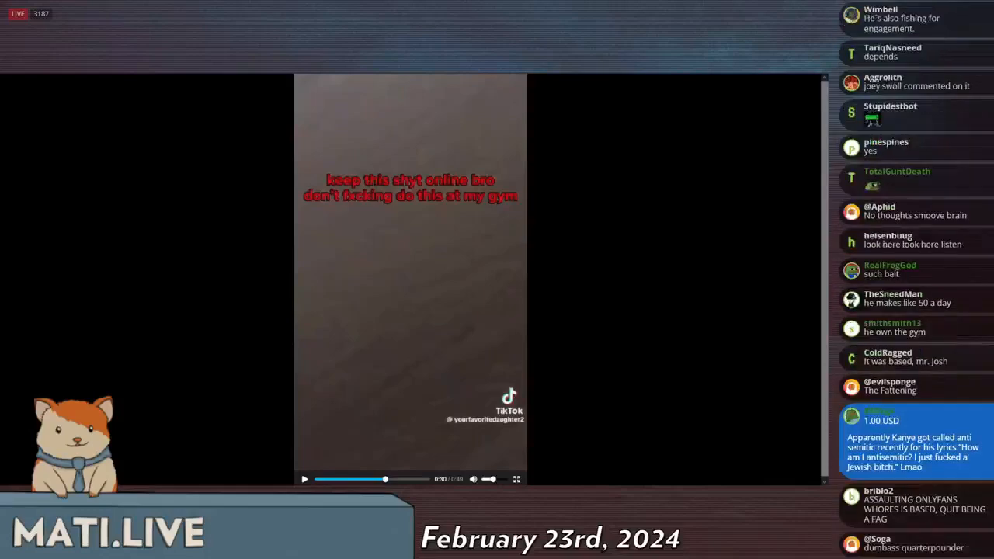
{"action": "scroll", "scroll_direction": "down", "scroll_amount": 3}
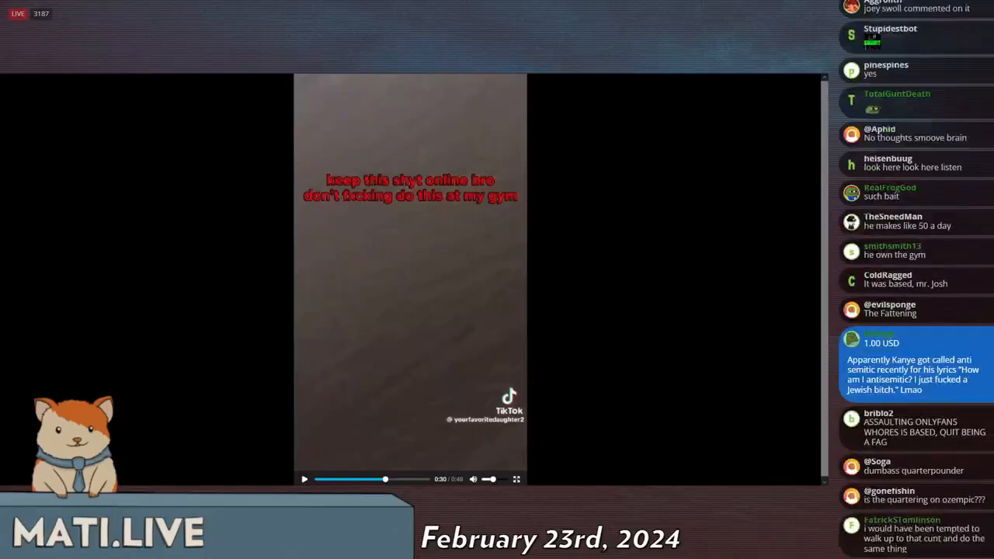
{"action": "scroll", "scroll_direction": "down", "scroll_amount": 3}
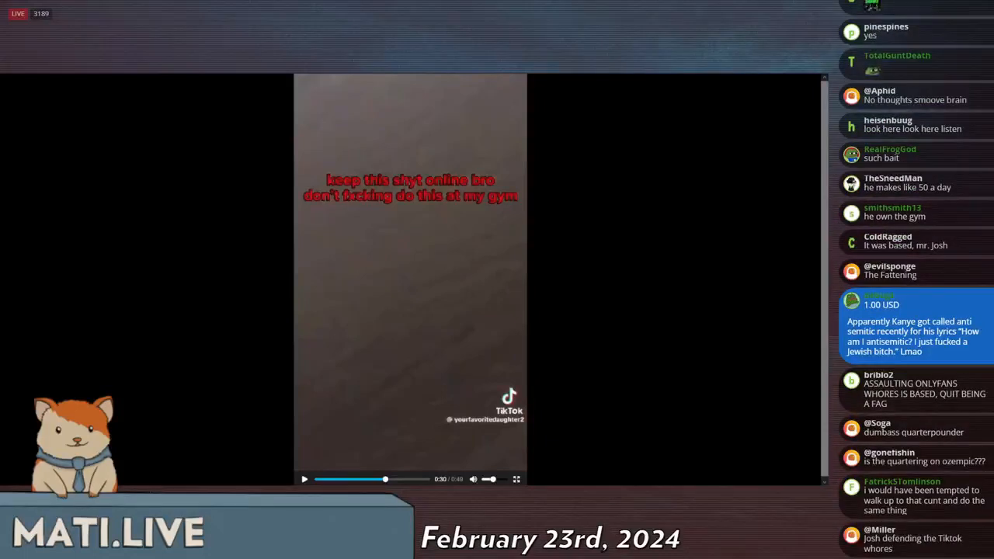
{"action": "scroll", "scroll_direction": "down", "scroll_amount": 3}
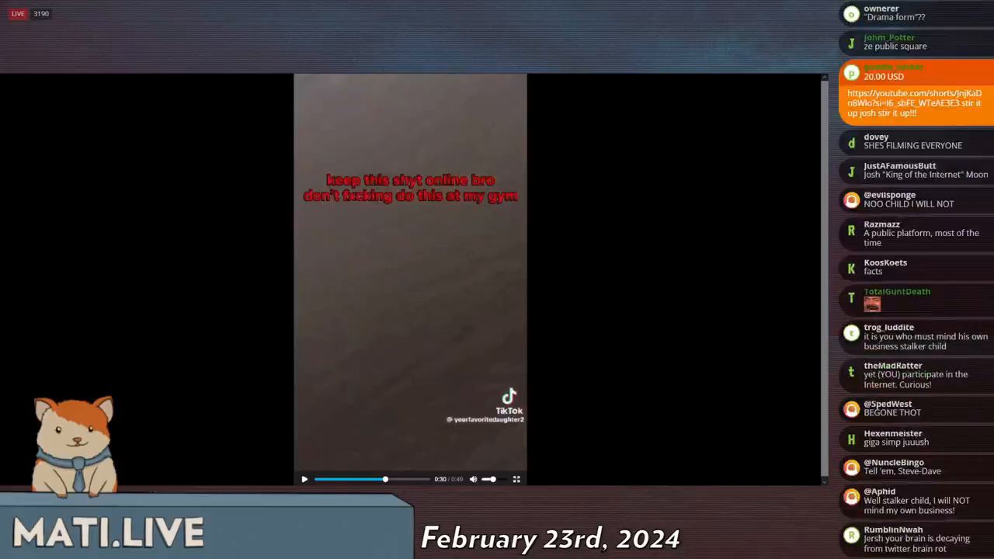
{"action": "scroll", "scroll_direction": "down", "scroll_amount": 3}
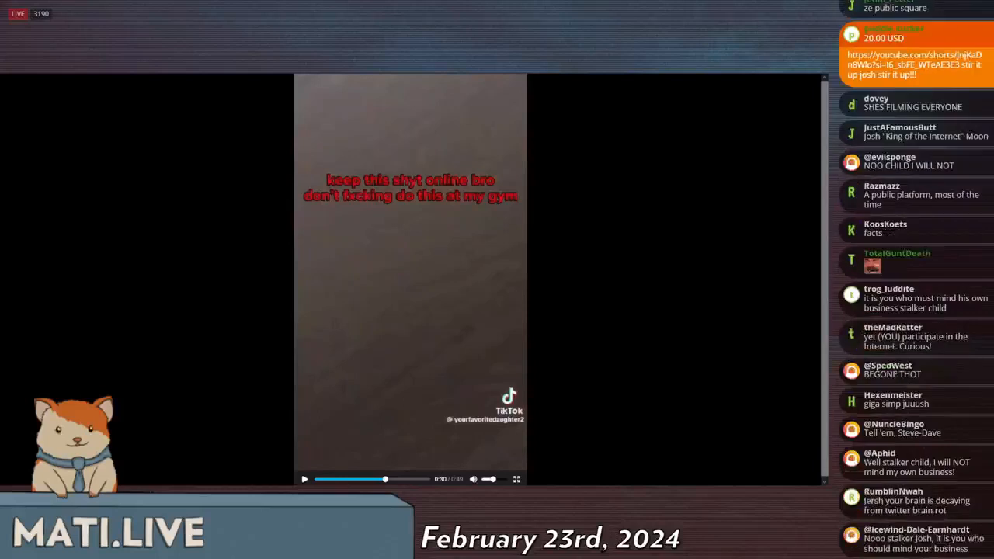
{"action": "scroll", "scroll_direction": "down", "scroll_amount": 3}
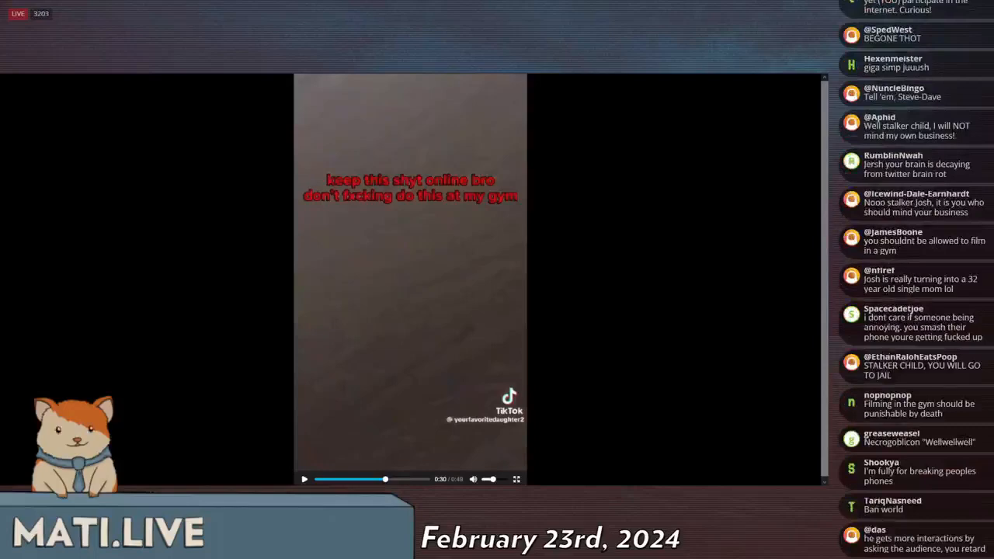
{"action": "scroll", "scroll_direction": "down", "scroll_amount": 3}
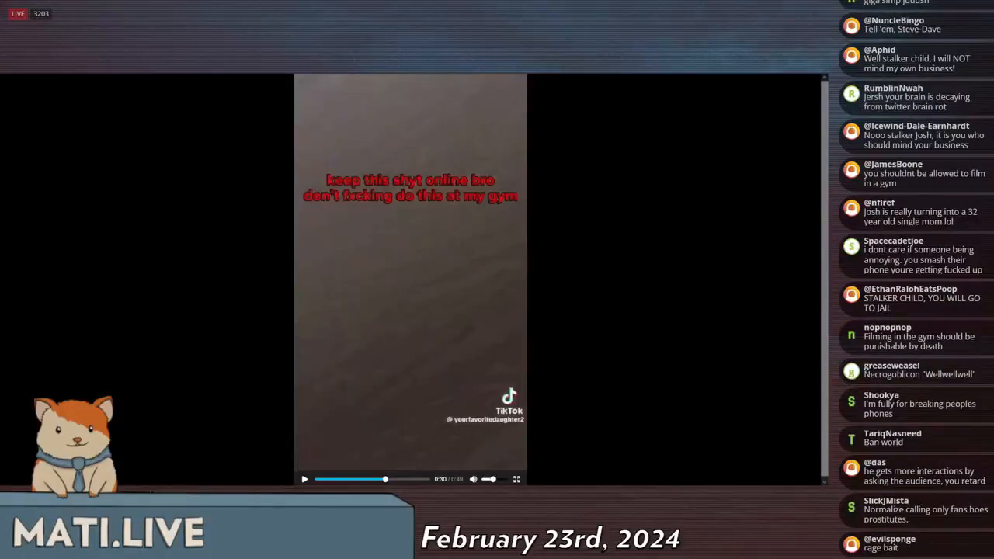
{"action": "scroll", "scroll_direction": "down", "scroll_amount": 3}
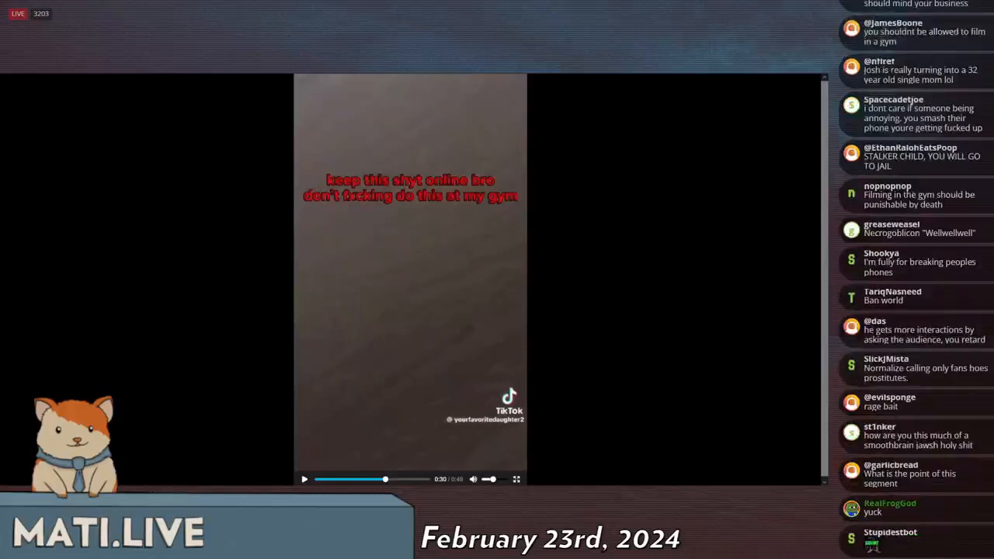
{"action": "scroll", "scroll_direction": "down", "scroll_amount": 3}
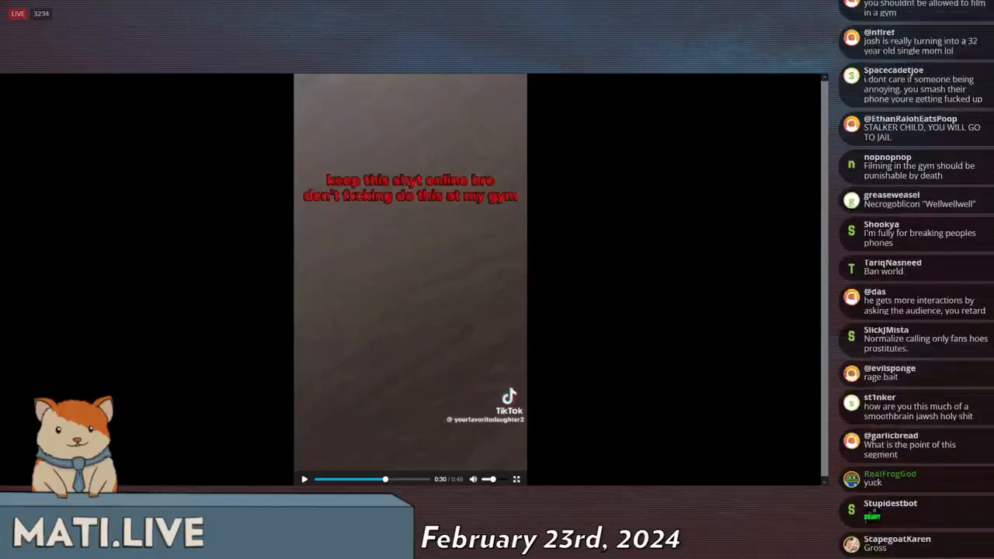
{"action": "scroll", "scroll_direction": "down", "scroll_amount": 3}
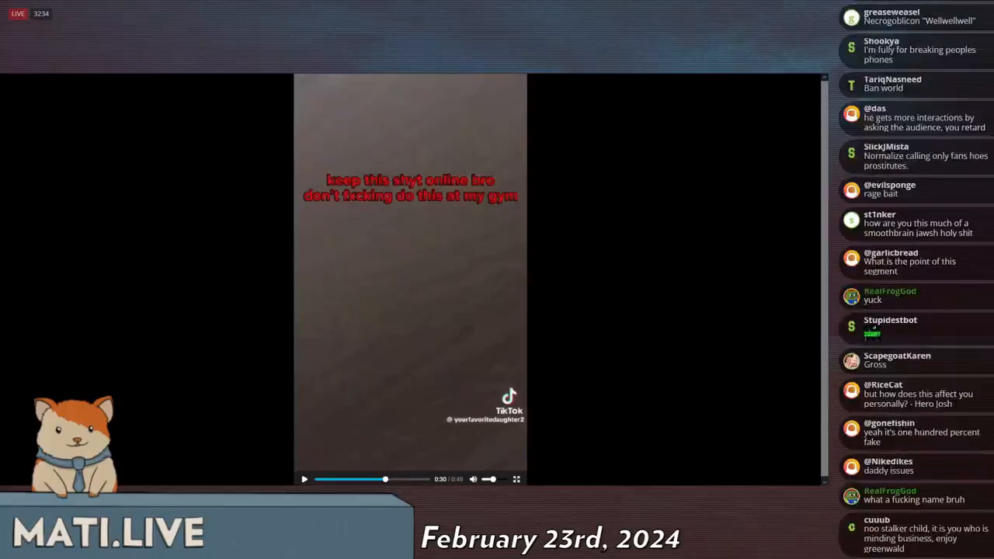
{"action": "scroll", "scroll_direction": "down", "scroll_amount": 3}
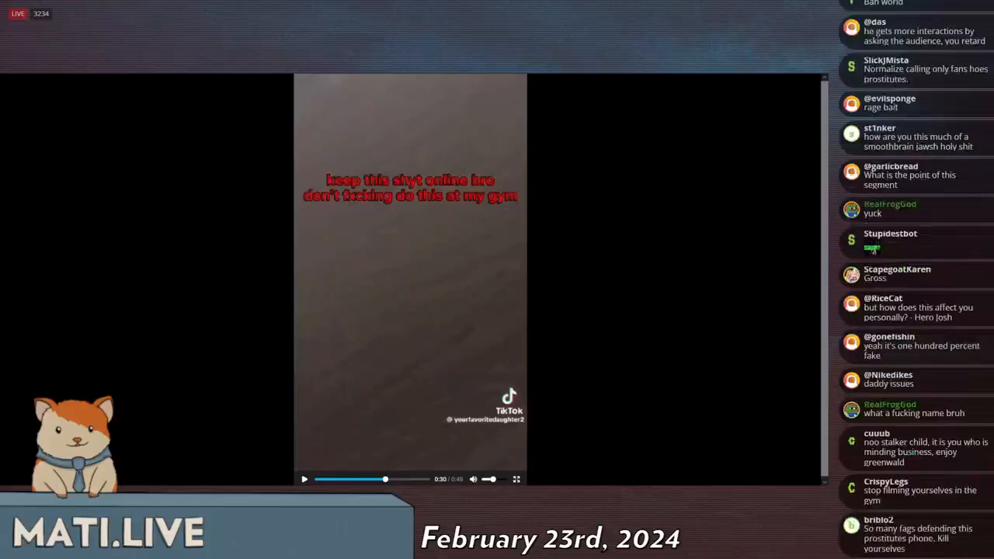
{"action": "scroll", "scroll_direction": "down", "scroll_amount": 3}
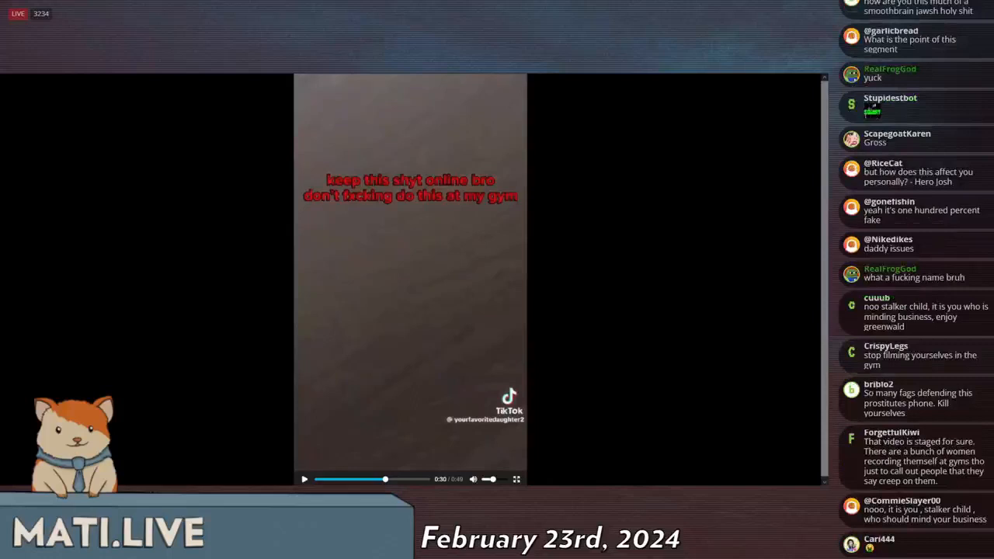
{"action": "scroll", "scroll_direction": "down", "scroll_amount": 3}
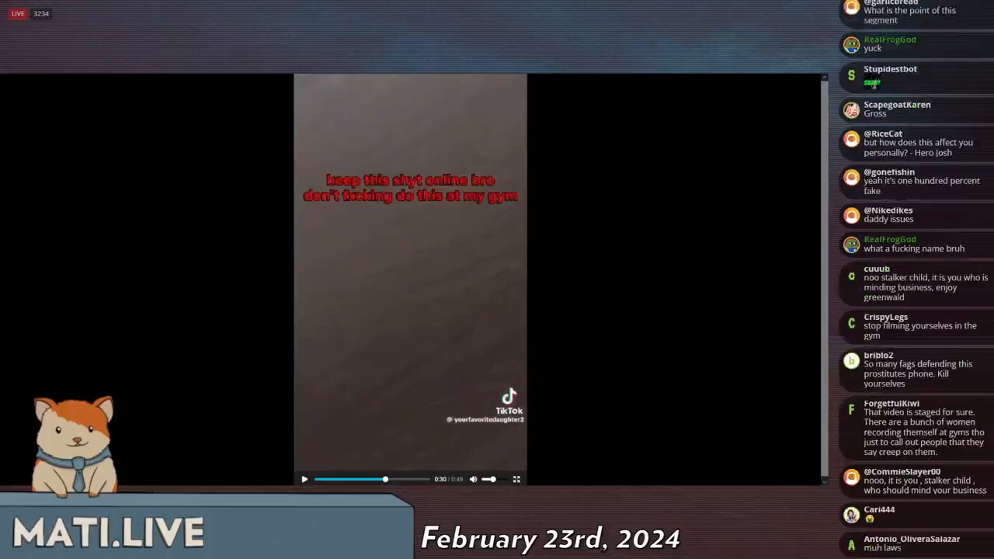
{"action": "scroll", "scroll_direction": "down", "scroll_amount": 3}
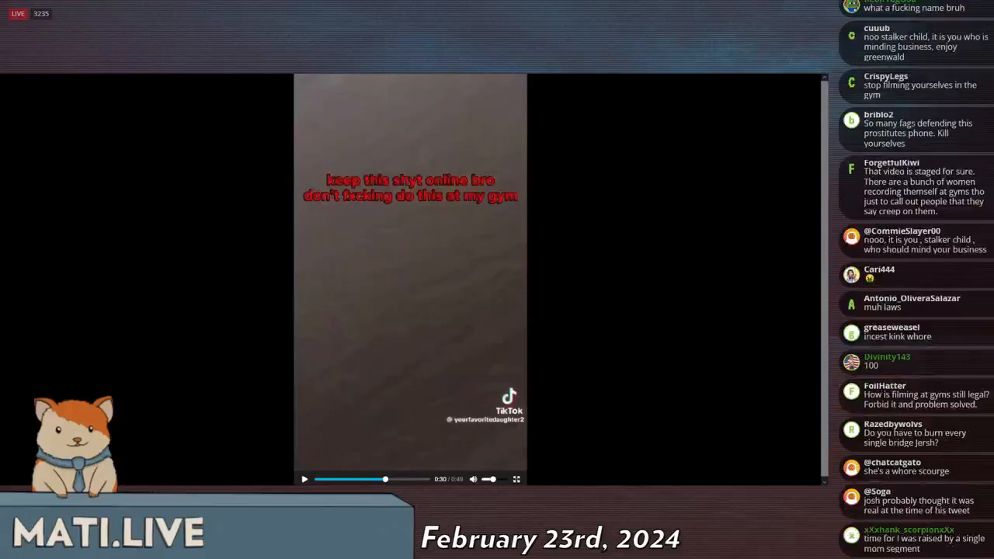
{"action": "scroll", "scroll_direction": "down", "scroll_amount": 3}
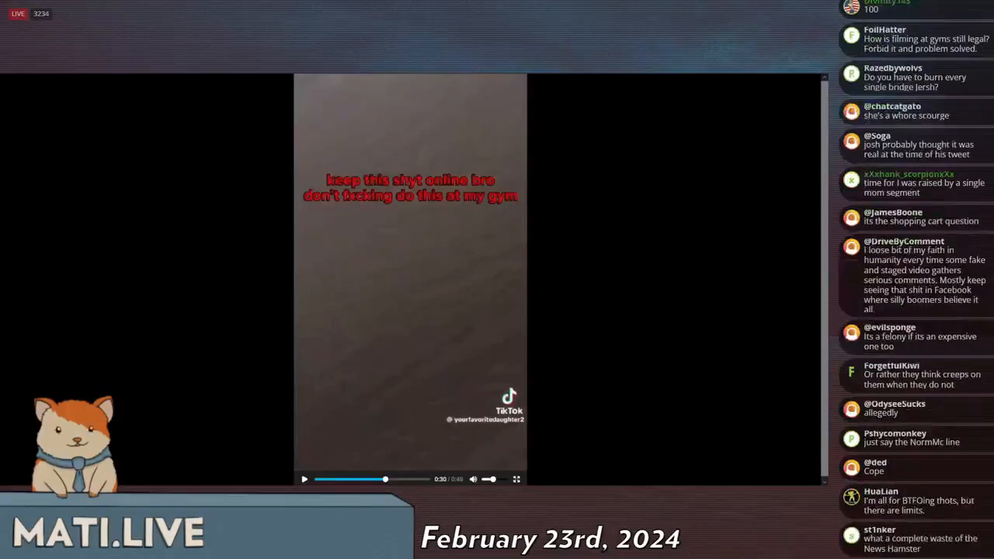
{"action": "scroll", "scroll_direction": "down", "scroll_amount": 3}
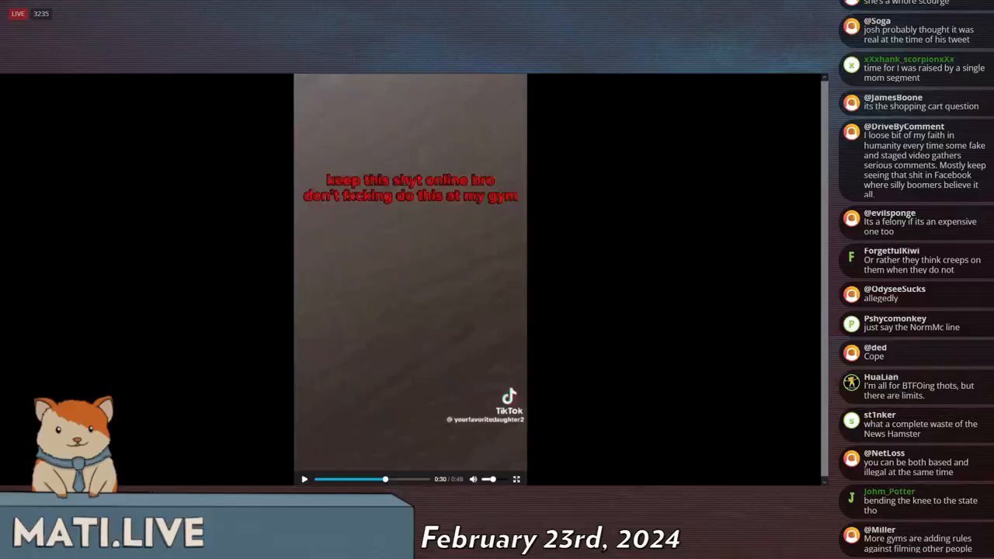
{"action": "scroll", "scroll_direction": "down", "scroll_amount": 3}
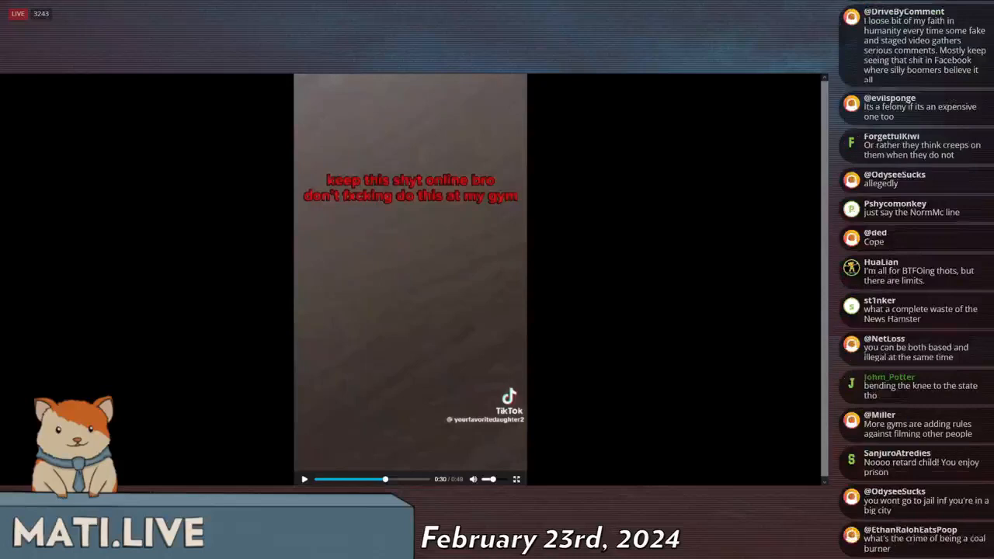
{"action": "scroll", "scroll_direction": "down", "scroll_amount": 3}
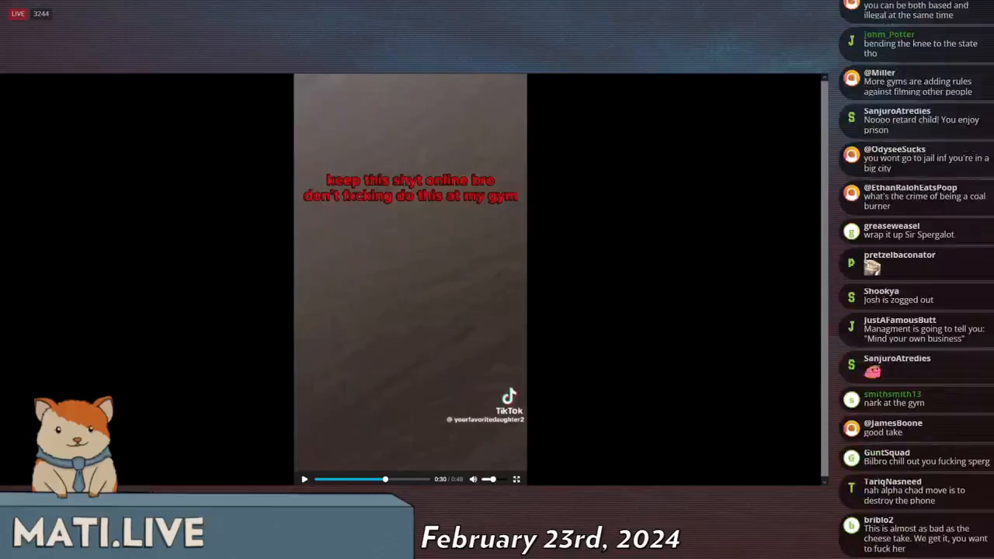
{"action": "scroll", "scroll_direction": "down", "scroll_amount": 3}
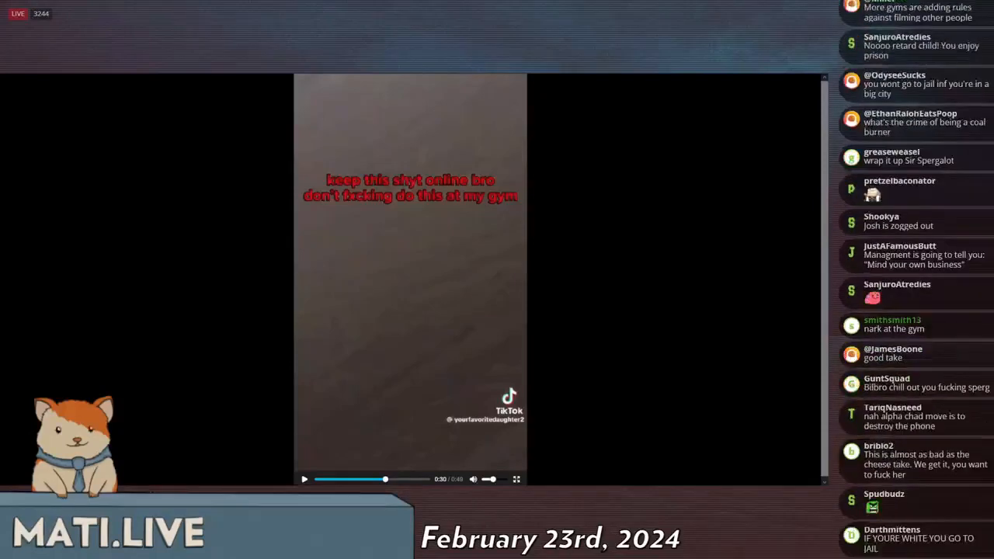
{"action": "scroll", "scroll_direction": "down", "scroll_amount": 3}
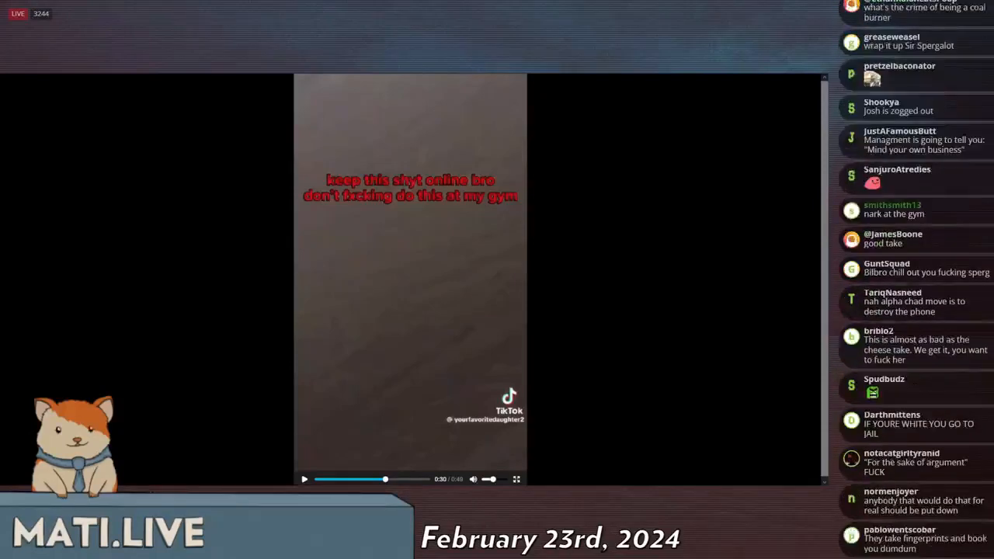
{"action": "scroll", "scroll_direction": "down", "scroll_amount": 3}
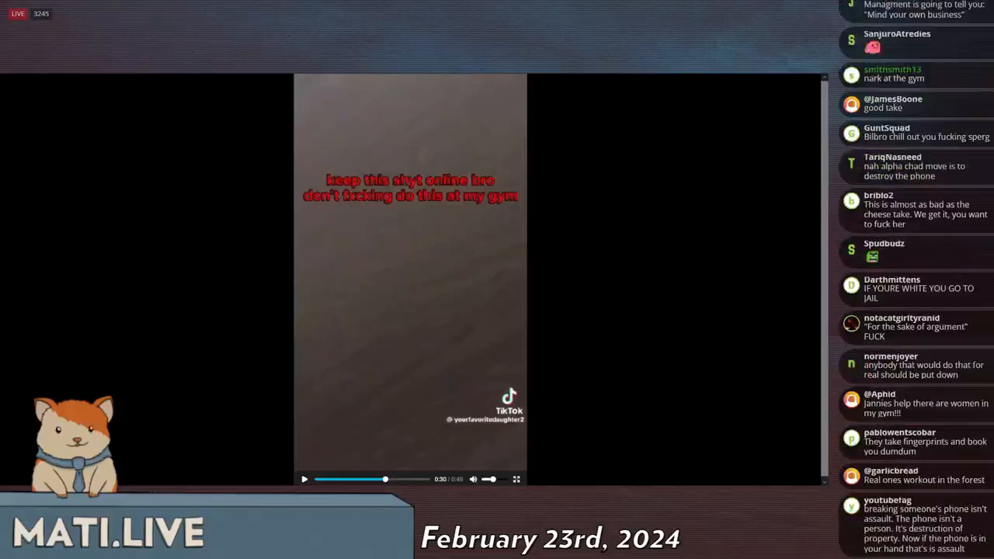
{"action": "scroll", "scroll_direction": "down", "scroll_amount": 3}
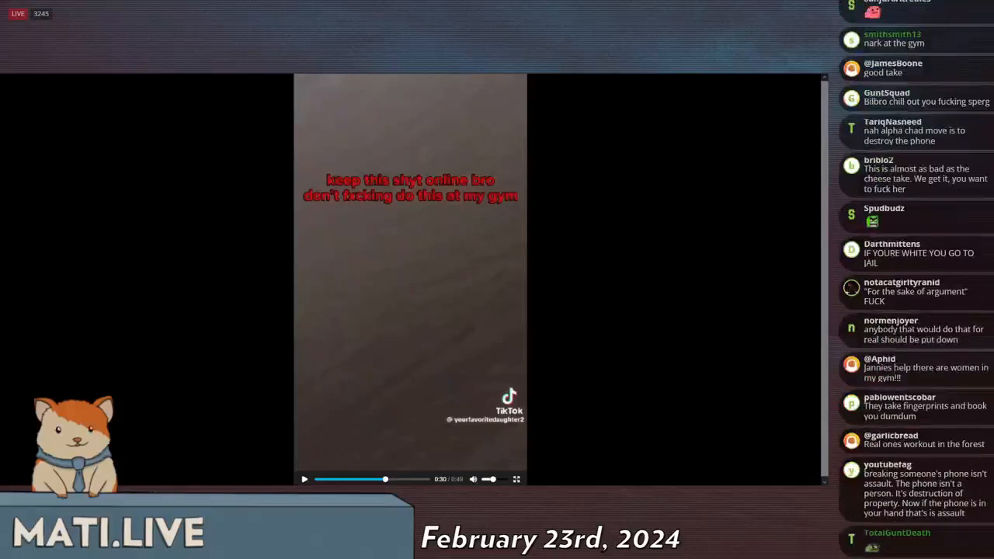
{"action": "scroll", "scroll_direction": "down", "scroll_amount": 3}
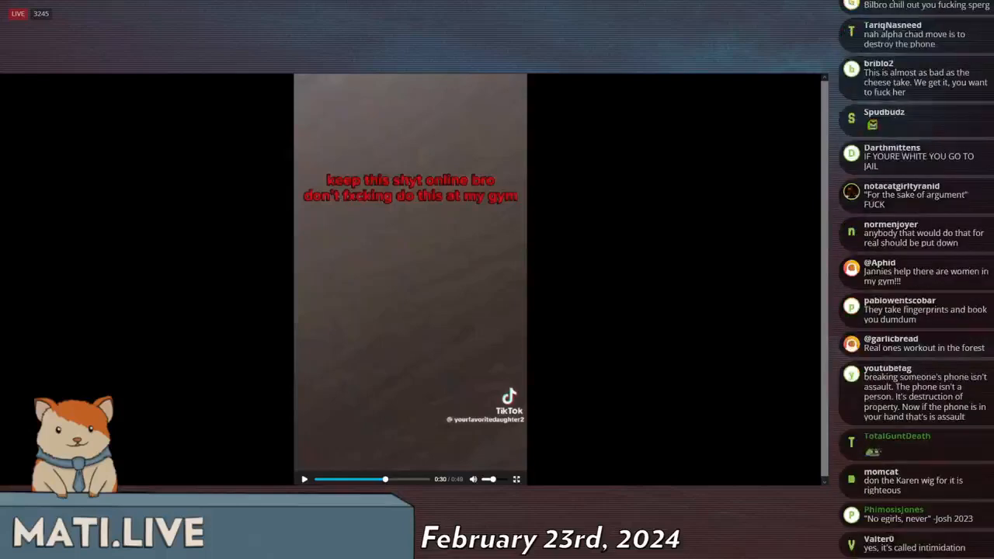
{"action": "scroll", "scroll_direction": "down", "scroll_amount": 3}
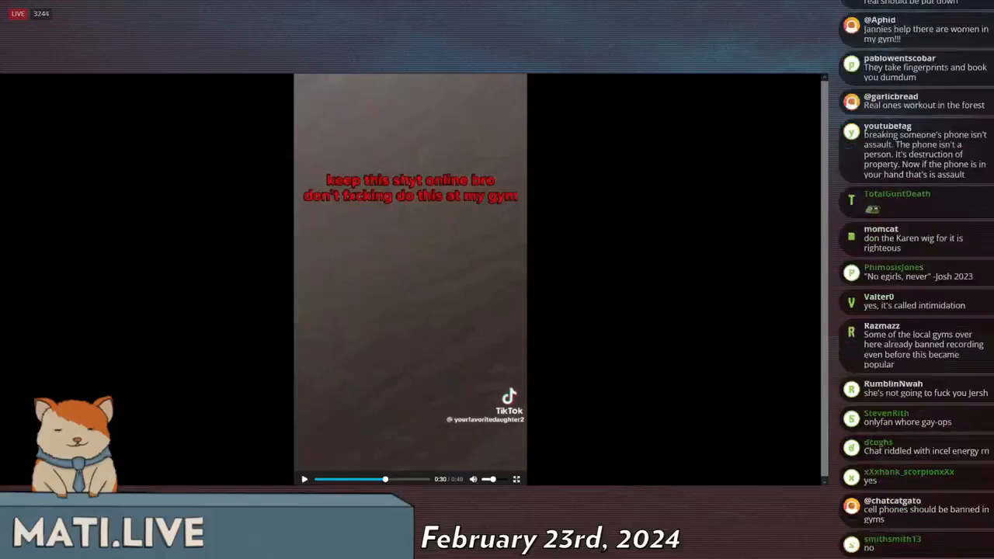
{"action": "scroll", "scroll_direction": "down", "scroll_amount": 3}
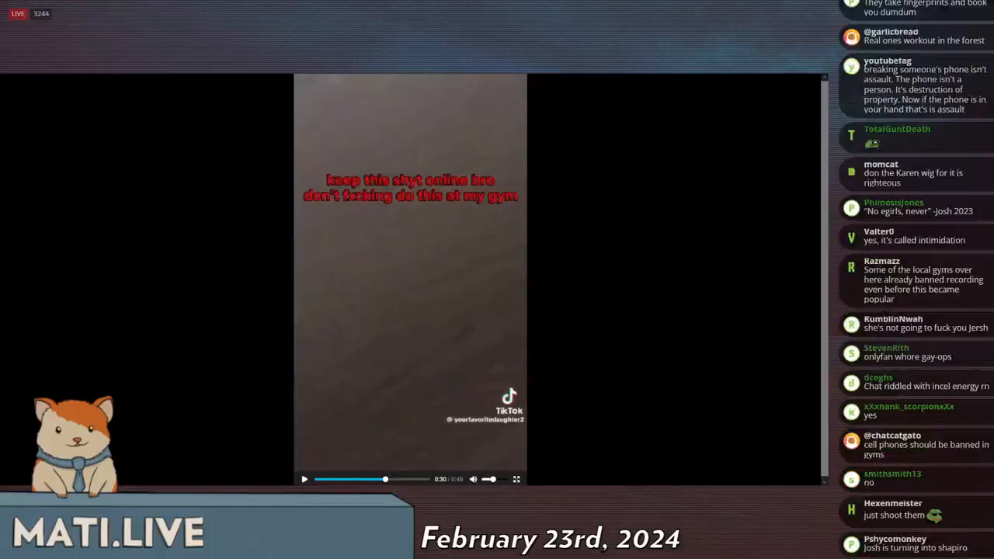
{"action": "scroll", "scroll_direction": "up", "scroll_amount": 3}
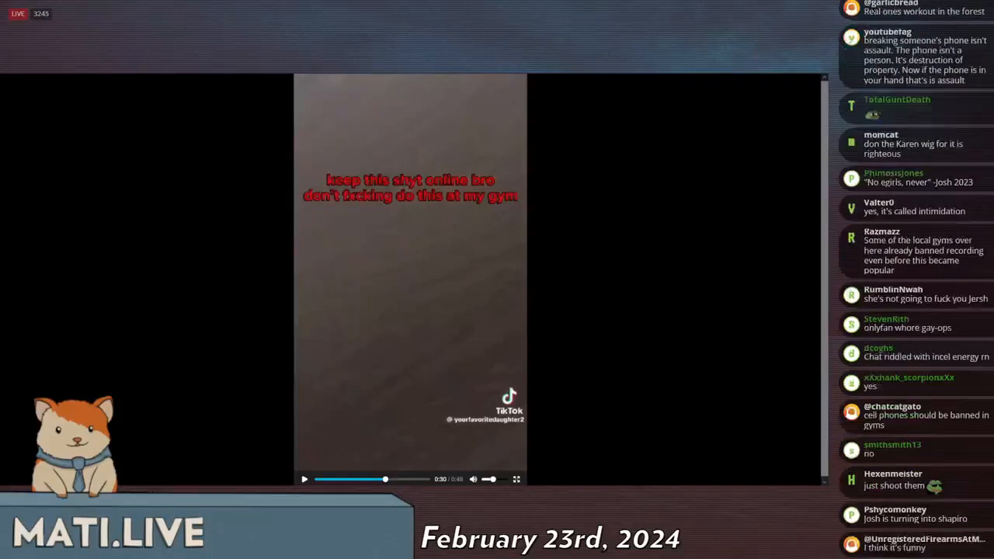
{"action": "scroll", "scroll_direction": "down", "scroll_amount": 3}
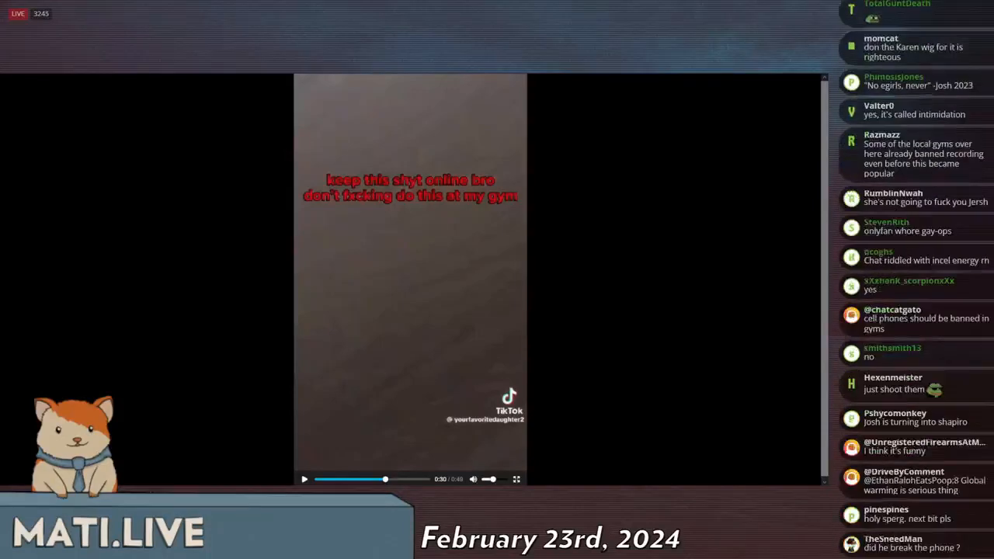
{"action": "scroll", "scroll_direction": "down", "scroll_amount": 3}
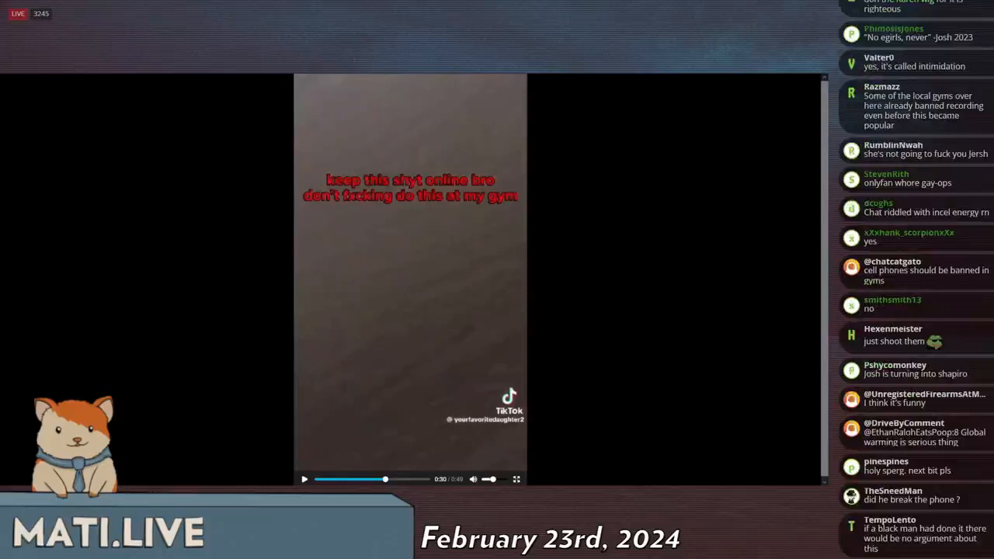
{"action": "scroll", "scroll_direction": "down", "scroll_amount": 3}
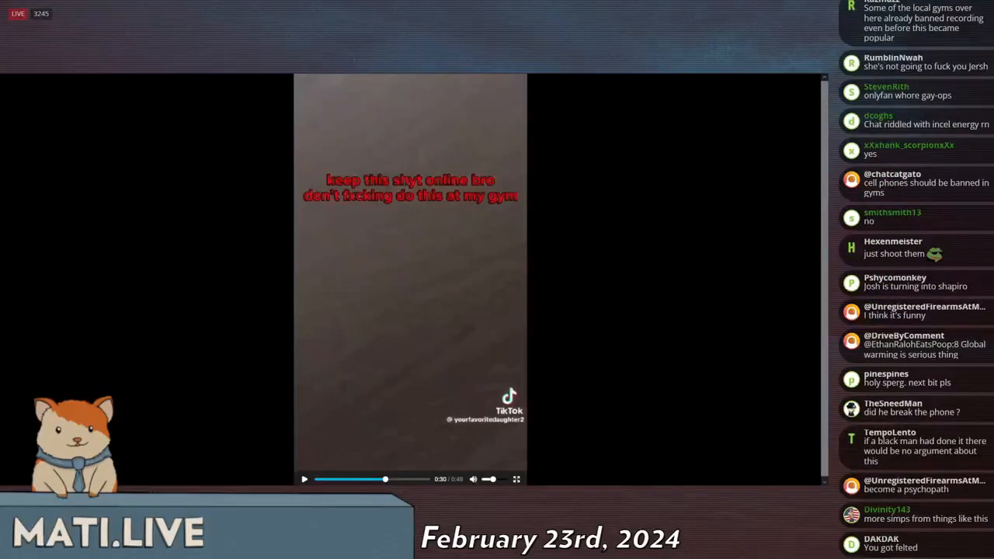
{"action": "scroll", "scroll_direction": "down", "scroll_amount": 3}
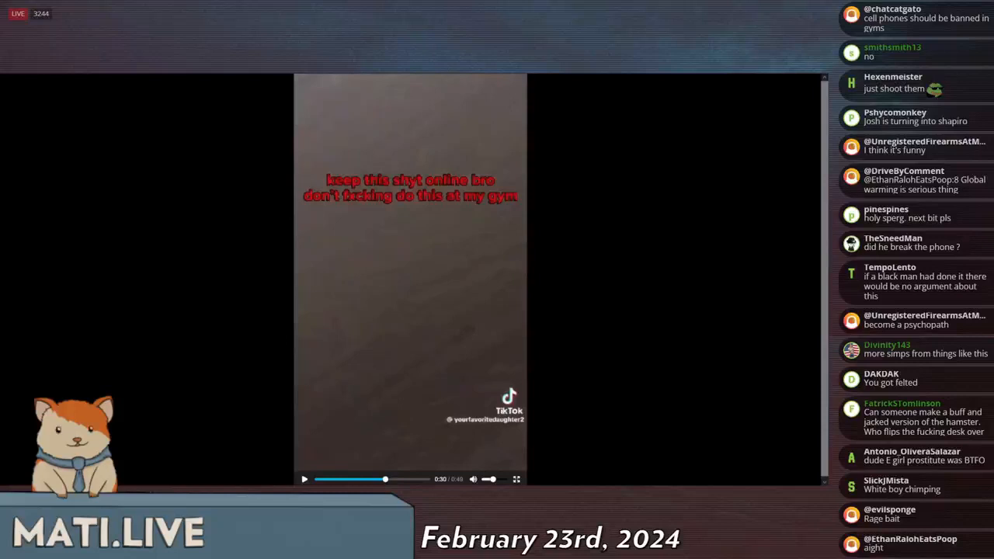
{"action": "scroll", "scroll_direction": "down", "scroll_amount": 3}
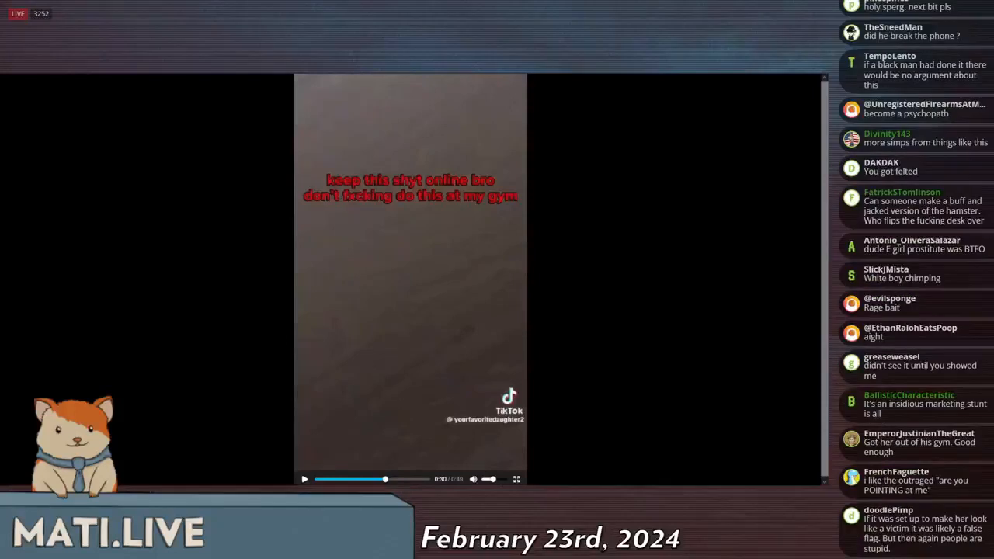
{"action": "scroll", "scroll_direction": "down", "scroll_amount": 3}
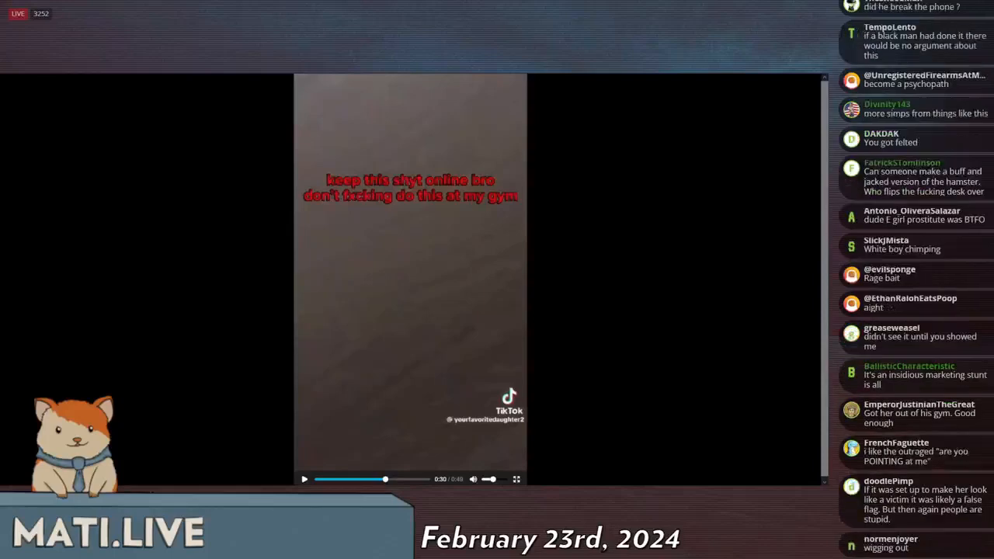
{"action": "scroll", "scroll_direction": "down", "scroll_amount": 3}
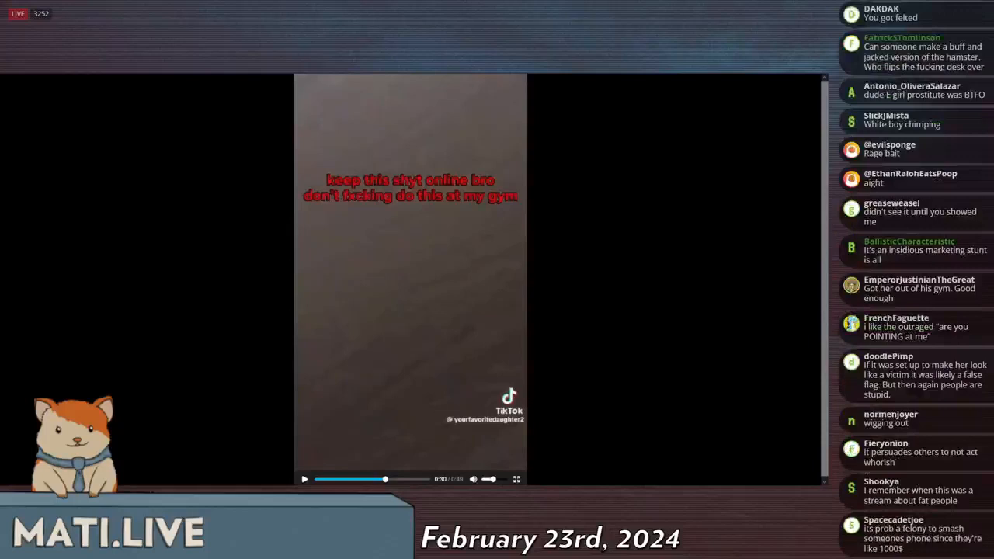
{"action": "scroll", "scroll_direction": "down", "scroll_amount": 3}
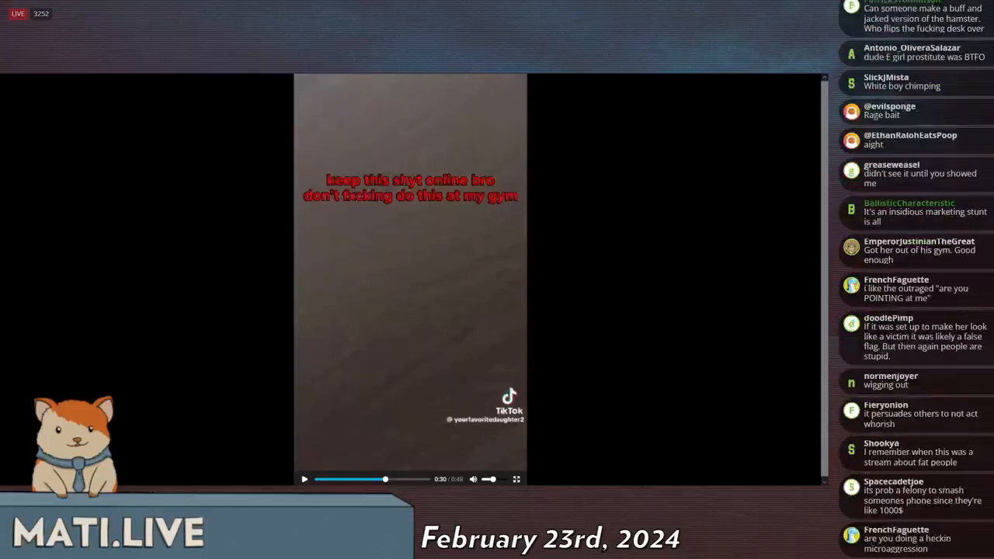
{"action": "scroll", "scroll_direction": "down", "scroll_amount": 3}
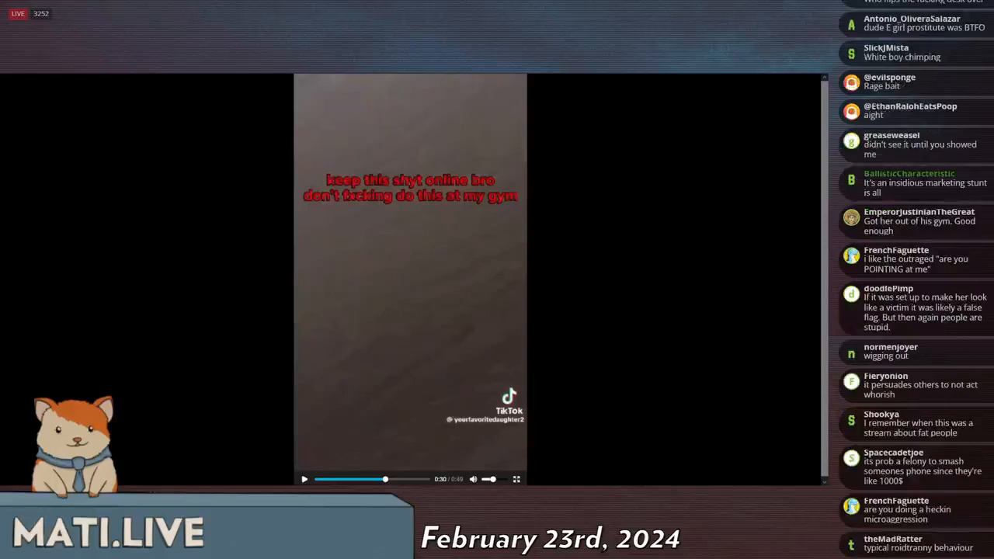
{"action": "scroll", "scroll_direction": "down", "scroll_amount": 3}
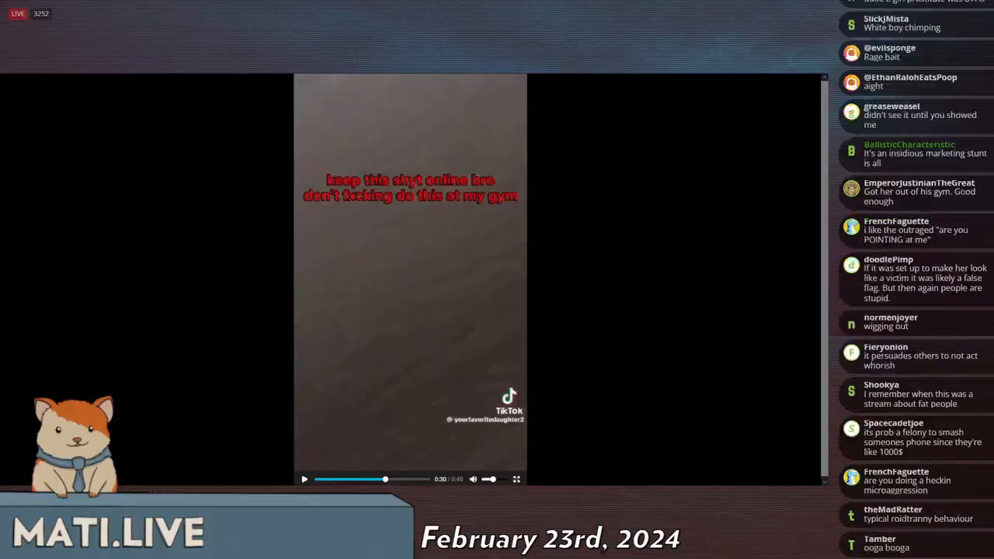
{"action": "scroll", "scroll_direction": "down", "scroll_amount": 3}
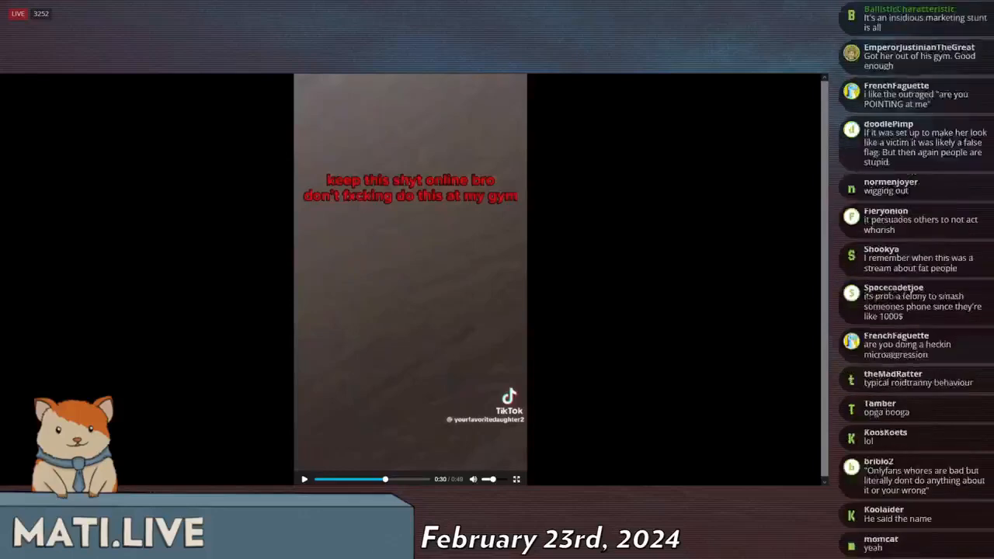
{"action": "scroll", "scroll_direction": "down", "scroll_amount": 3}
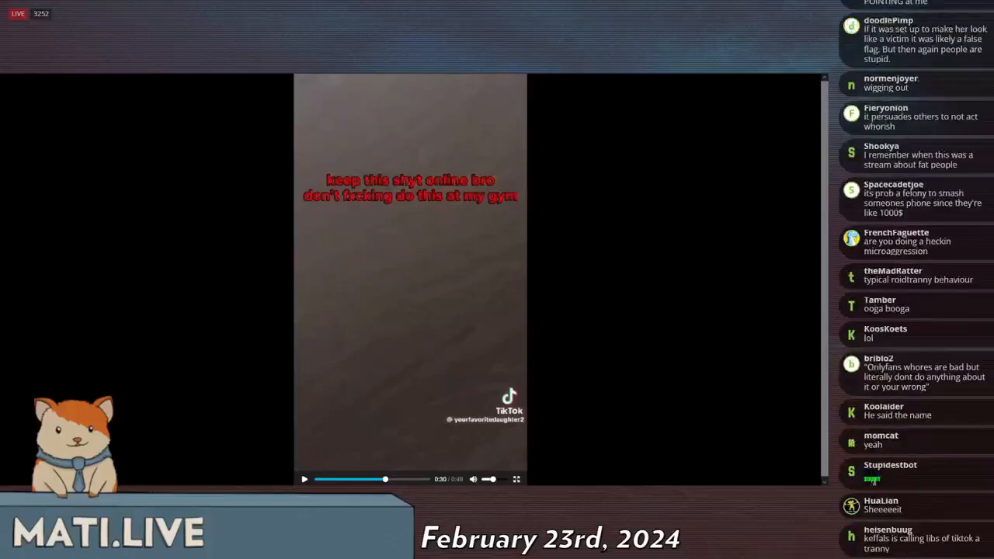
{"action": "scroll", "scroll_direction": "down", "scroll_amount": 3}
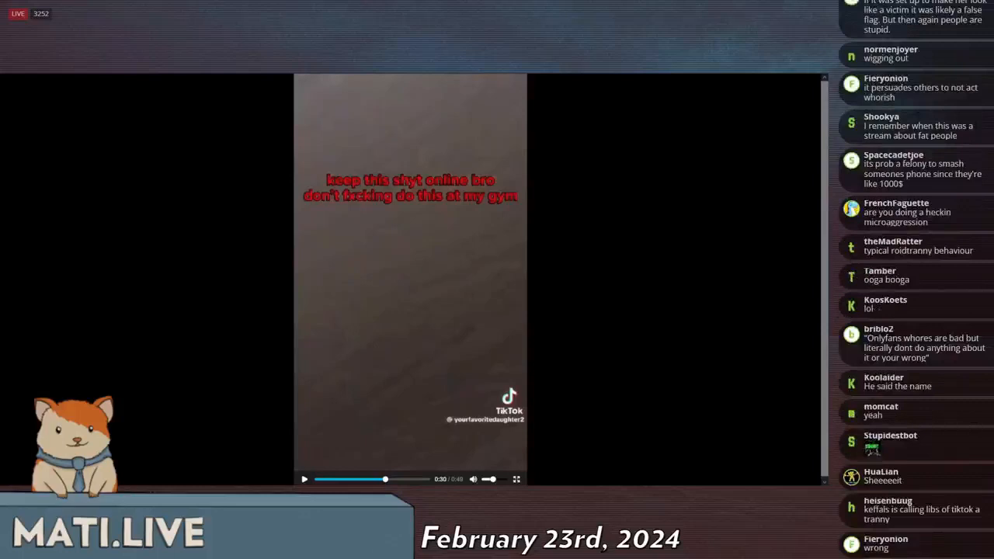
{"action": "scroll", "scroll_direction": "down", "scroll_amount": 3}
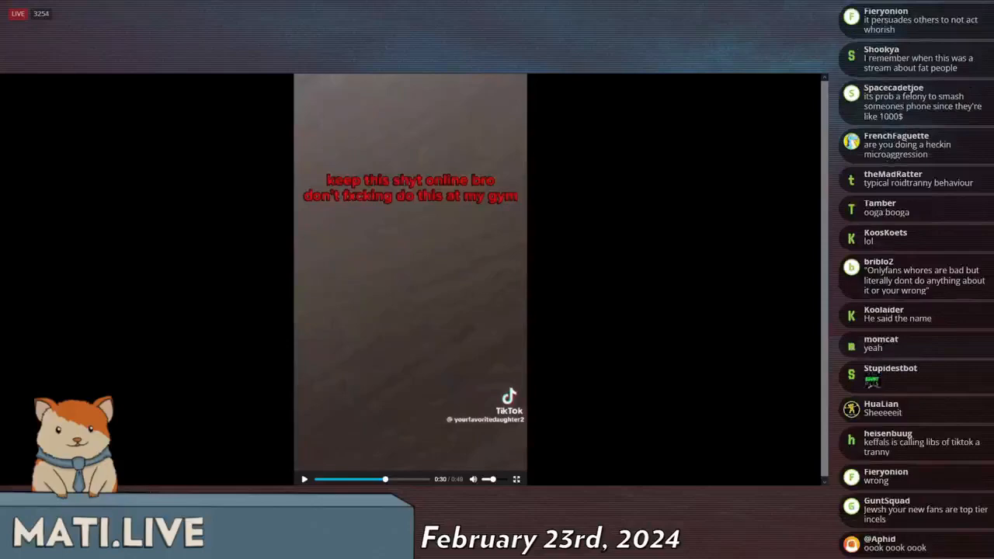
{"action": "scroll", "scroll_direction": "down", "scroll_amount": 3}
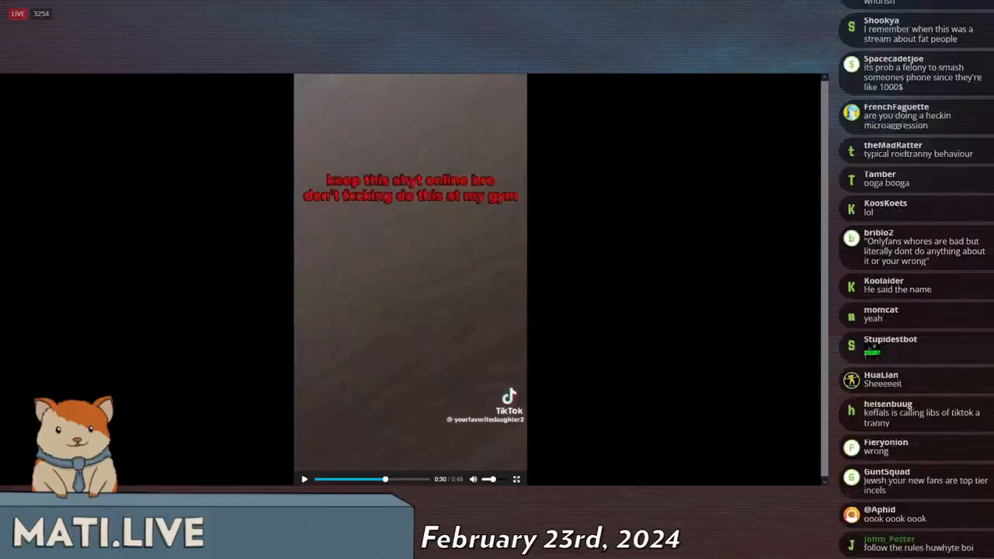
{"action": "scroll", "scroll_direction": "down", "scroll_amount": 3}
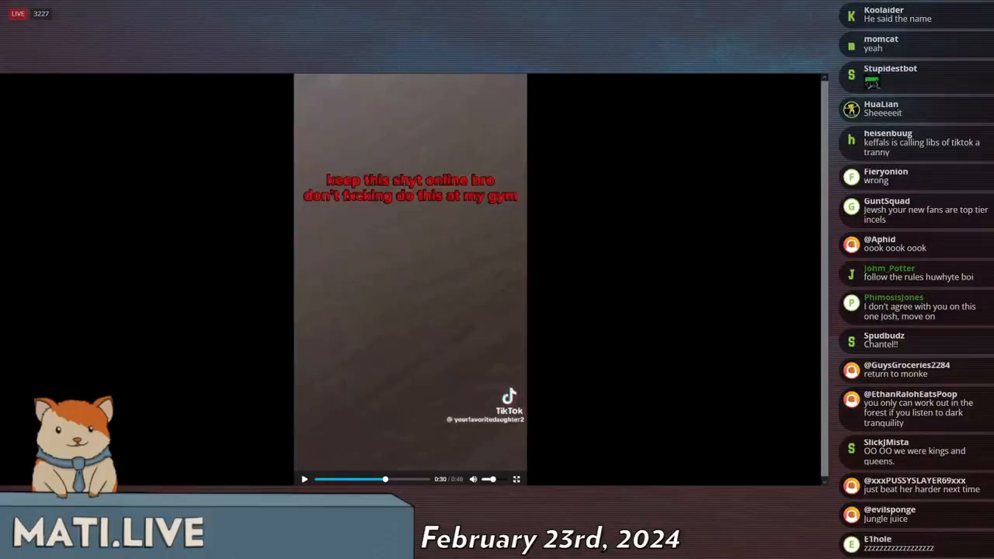
{"action": "scroll", "scroll_direction": "down", "scroll_amount": 3}
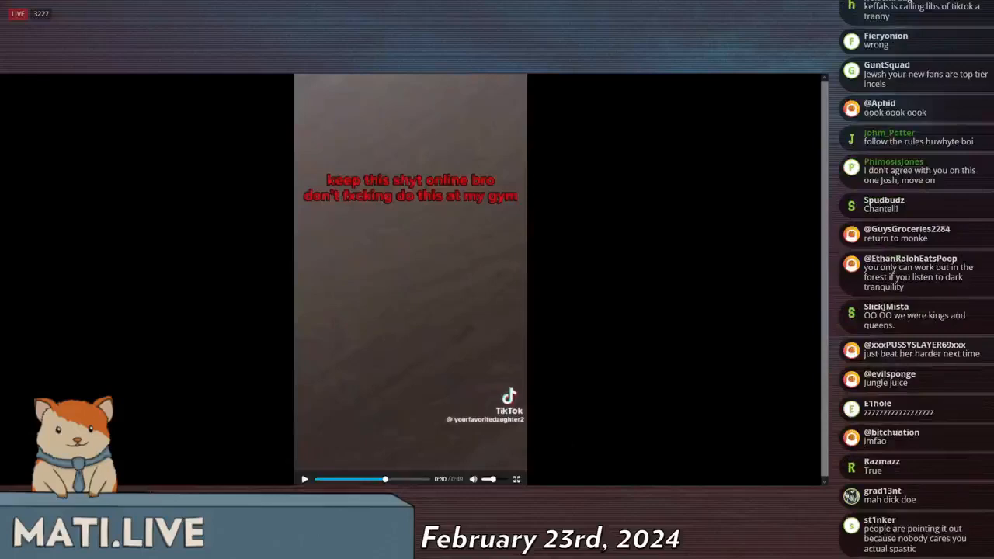
{"action": "scroll", "scroll_direction": "down", "scroll_amount": 3}
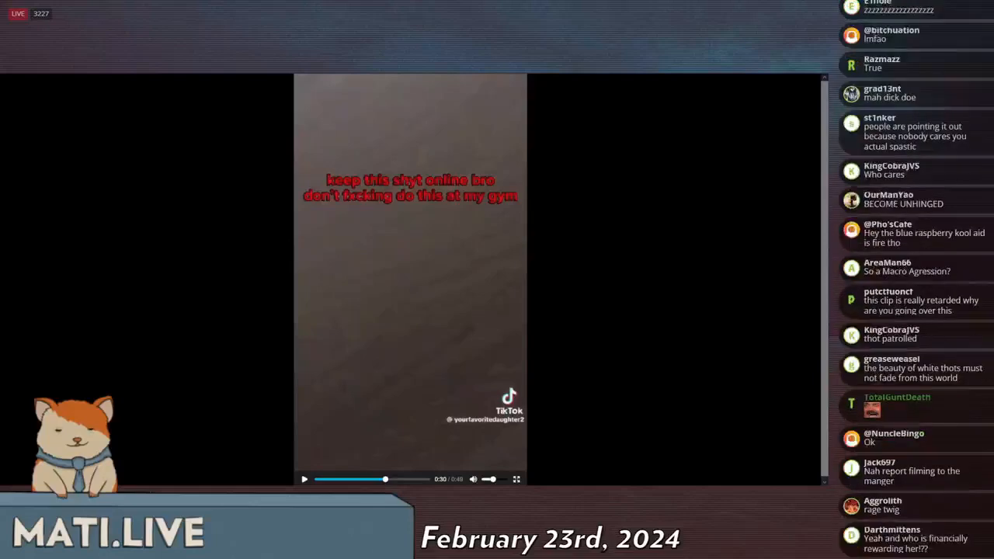
{"action": "scroll", "scroll_direction": "down", "scroll_amount": 3}
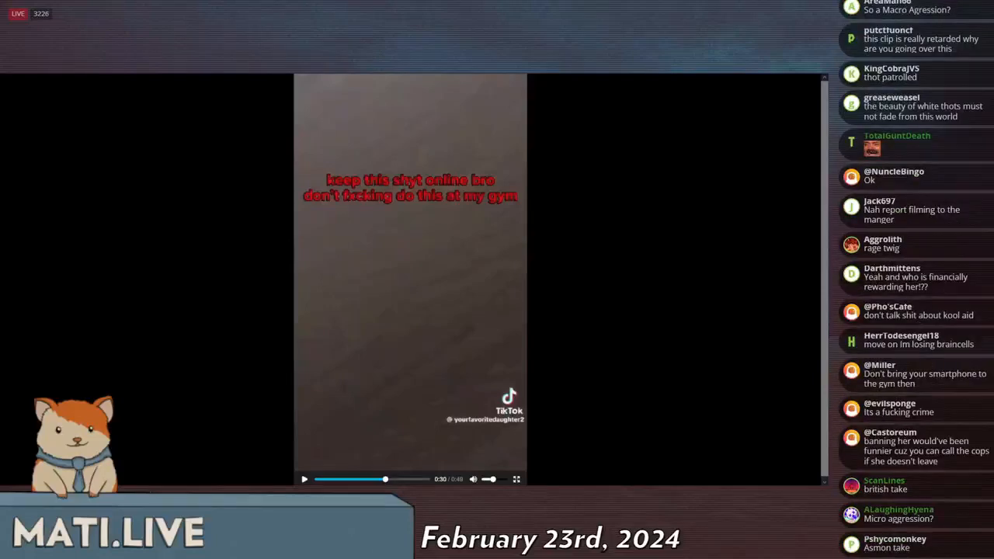
{"action": "scroll", "scroll_direction": "down", "scroll_amount": 3}
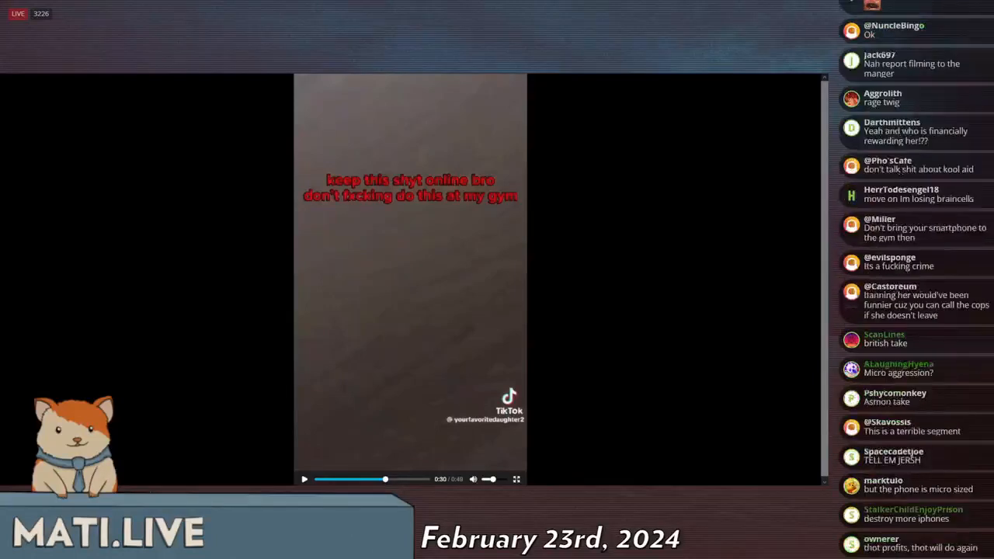
{"action": "scroll", "scroll_direction": "down", "scroll_amount": 3}
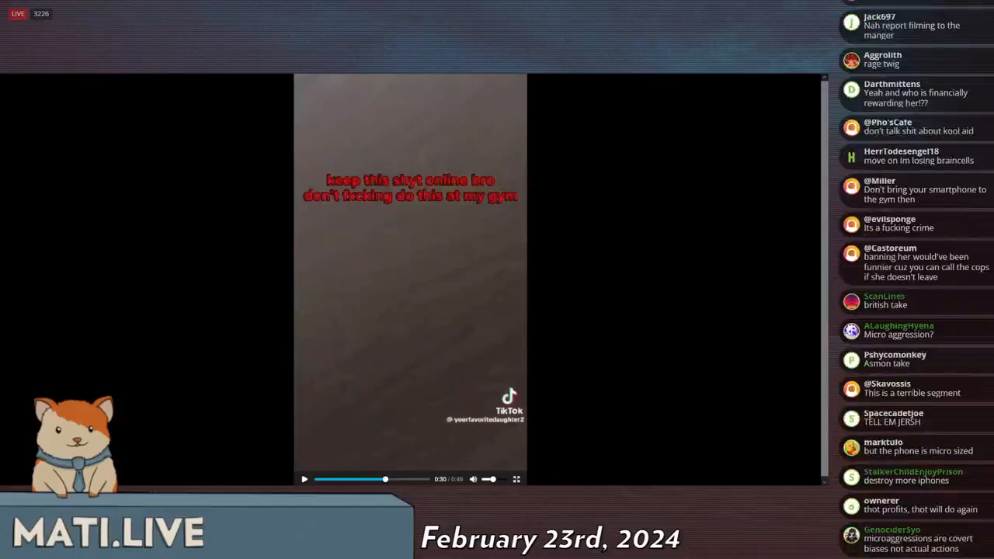
{"action": "scroll", "scroll_direction": "down", "scroll_amount": 3}
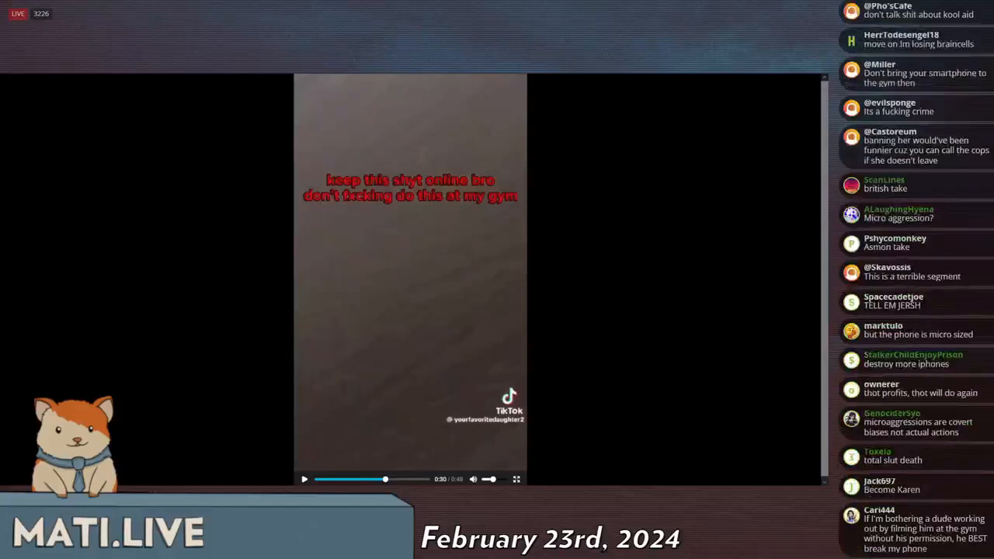
{"action": "scroll", "scroll_direction": "down", "scroll_amount": 3}
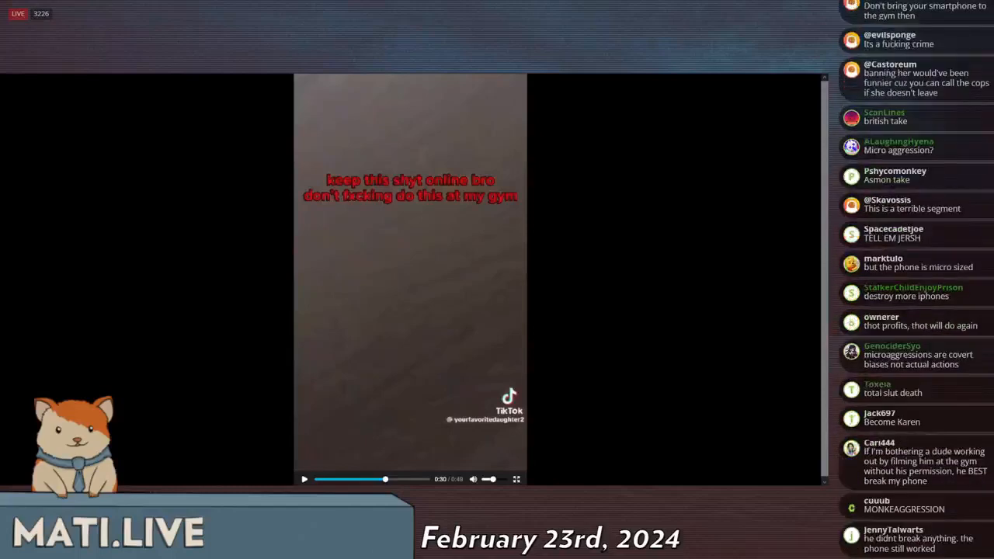
{"action": "scroll", "scroll_direction": "down", "scroll_amount": 3}
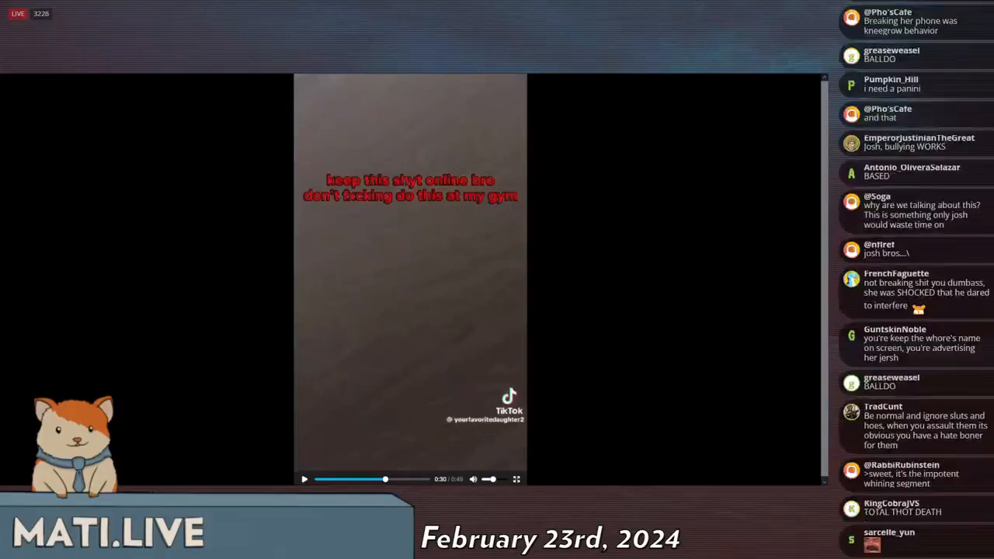
{"action": "scroll", "scroll_direction": "down", "scroll_amount": 3}
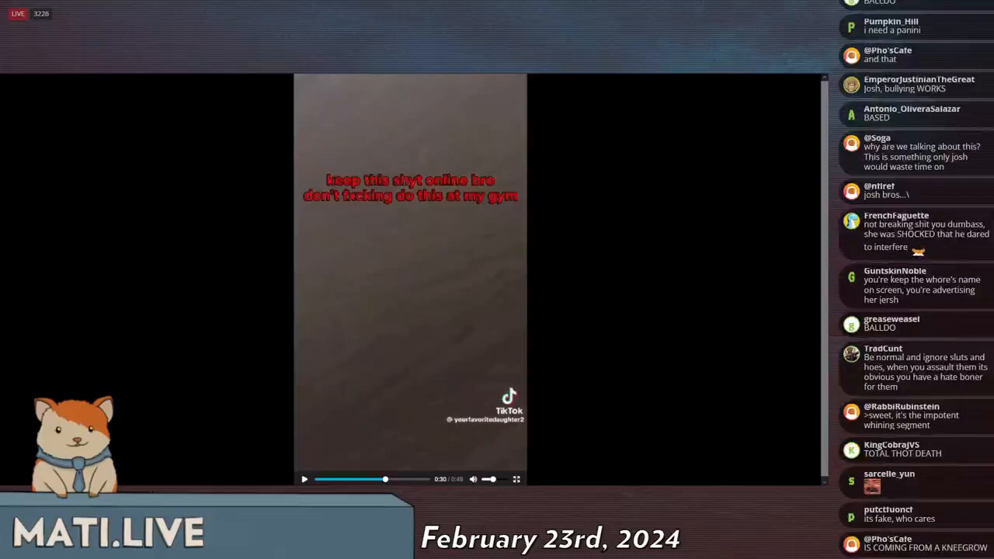
{"action": "scroll", "scroll_direction": "down", "scroll_amount": 3}
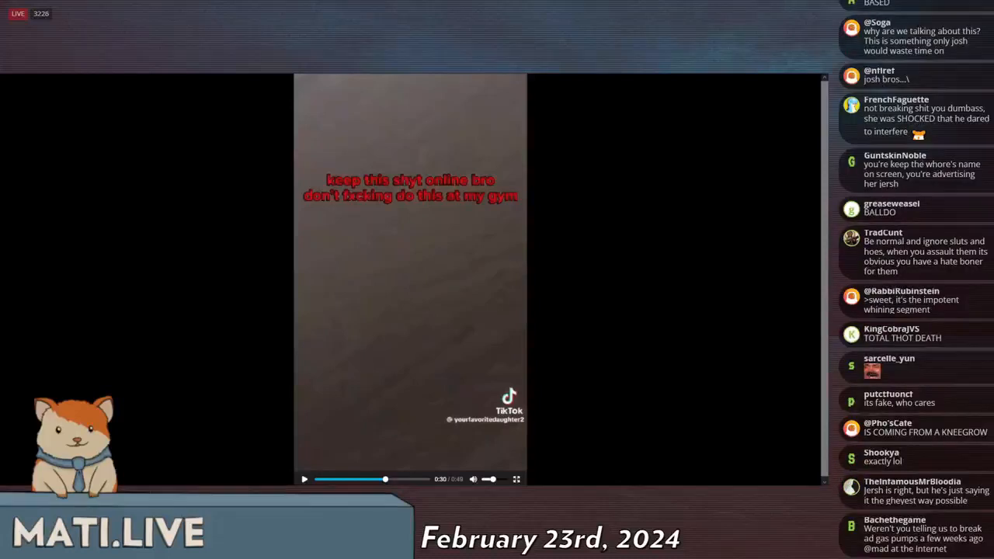
{"action": "scroll", "scroll_direction": "down", "scroll_amount": 3}
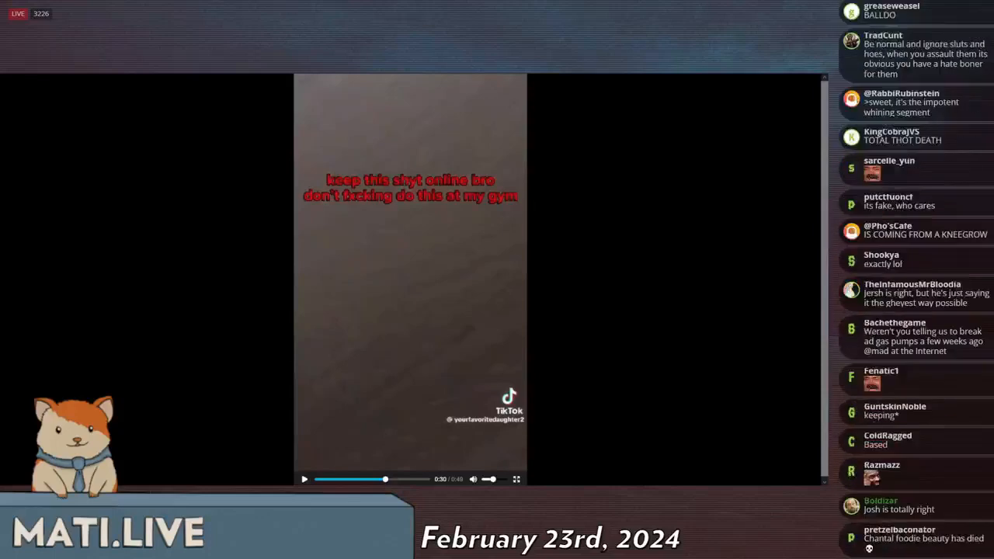
{"action": "scroll", "scroll_direction": "down", "scroll_amount": 3}
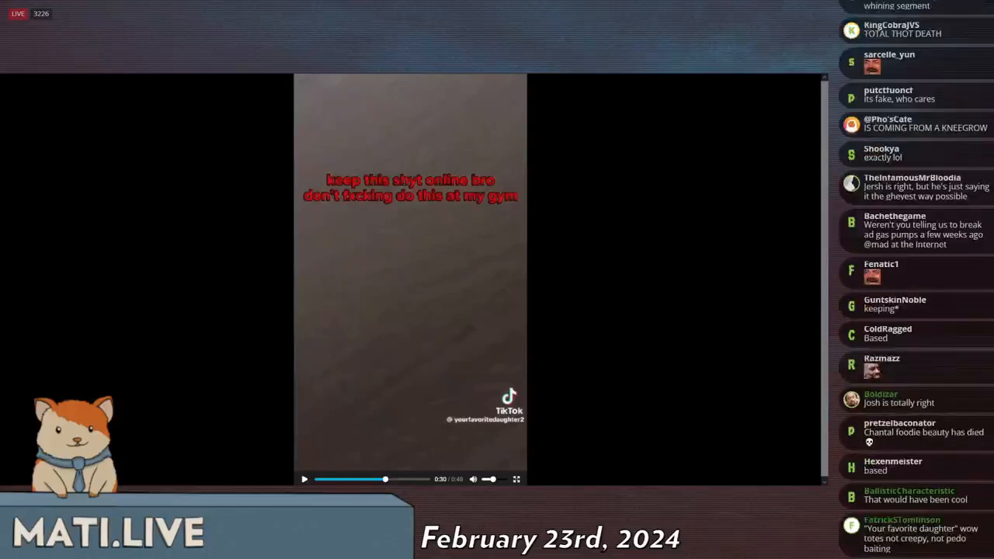
{"action": "scroll", "scroll_direction": "down", "scroll_amount": 3}
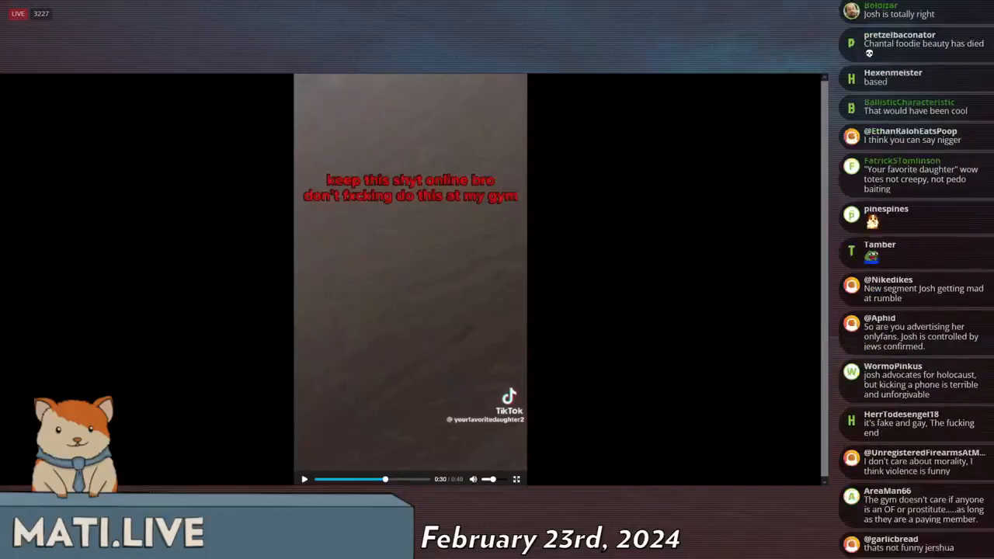
{"action": "scroll", "scroll_direction": "down", "scroll_amount": 3}
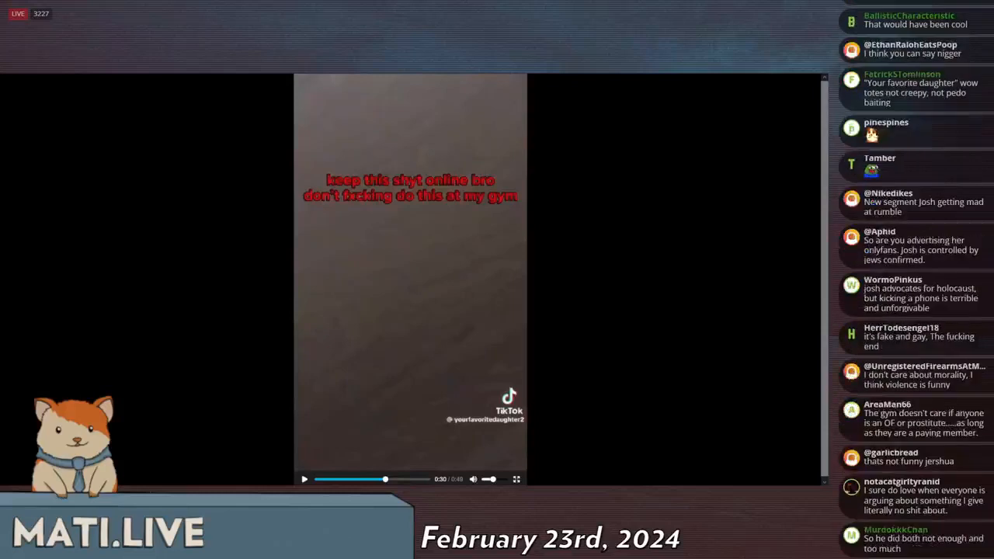
{"action": "scroll", "scroll_direction": "down", "scroll_amount": 3}
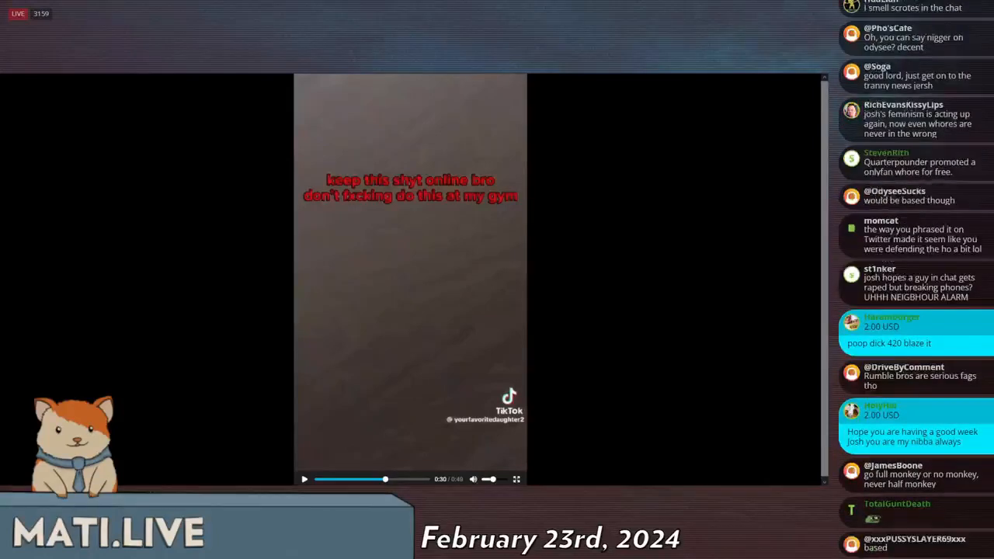
{"action": "scroll", "scroll_direction": "down", "scroll_amount": 3}
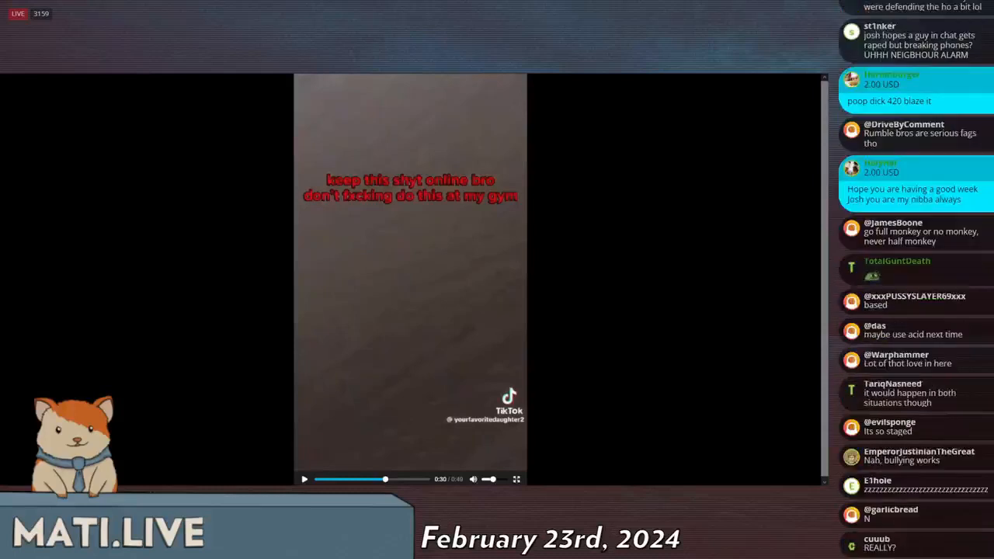
{"action": "scroll", "scroll_direction": "down", "scroll_amount": 3}
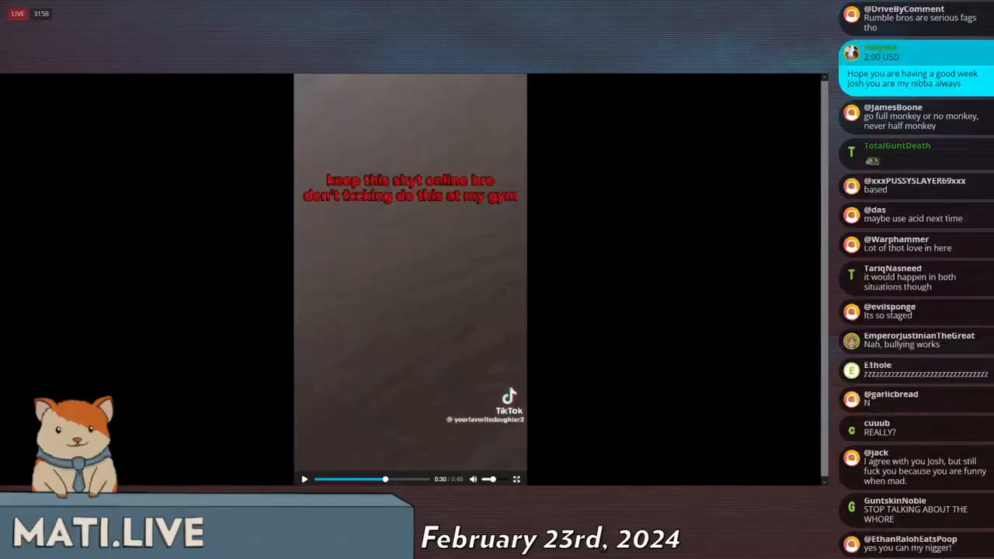
{"action": "scroll", "scroll_direction": "down", "scroll_amount": 3}
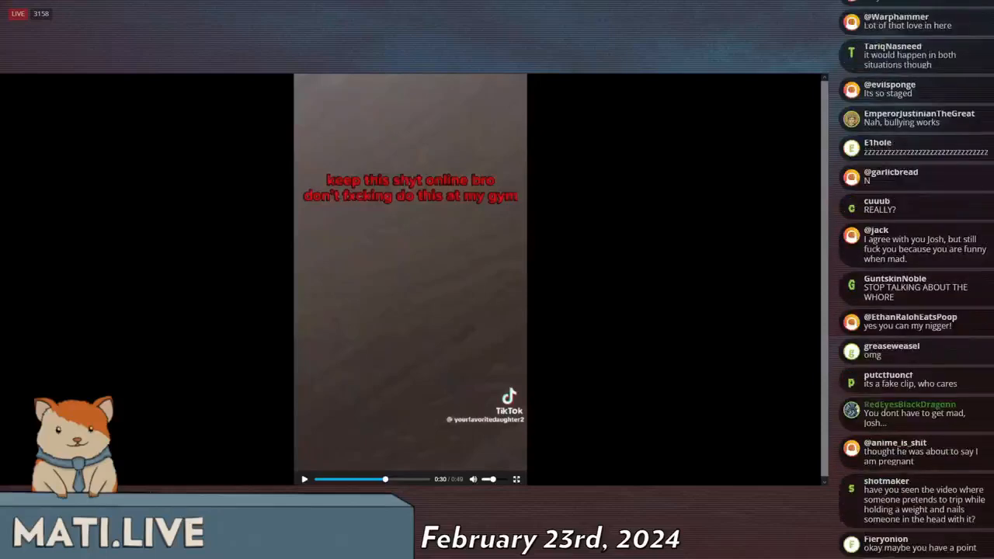
{"action": "scroll", "scroll_direction": "down", "scroll_amount": 3}
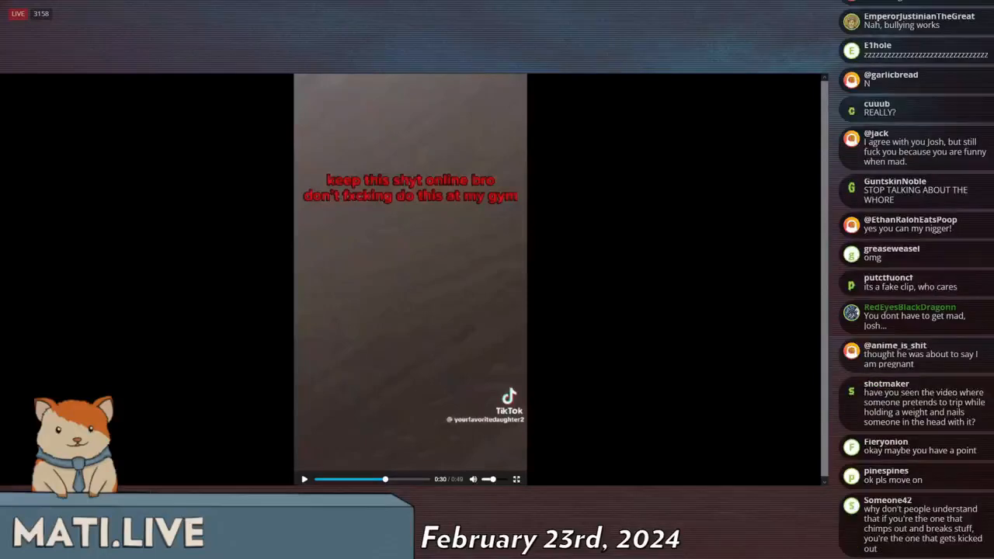
{"action": "scroll", "scroll_direction": "down", "scroll_amount": 3}
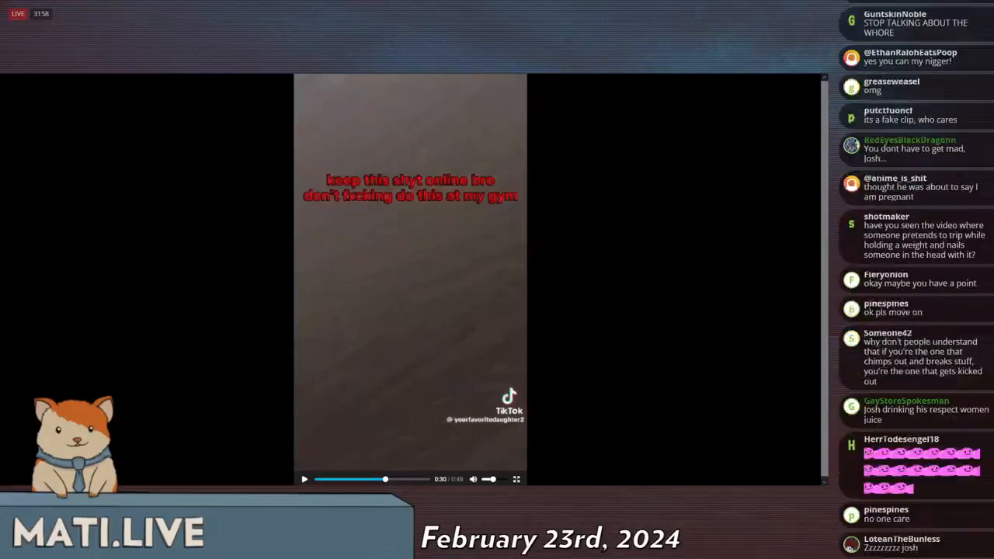
{"action": "scroll", "scroll_direction": "down", "scroll_amount": 3}
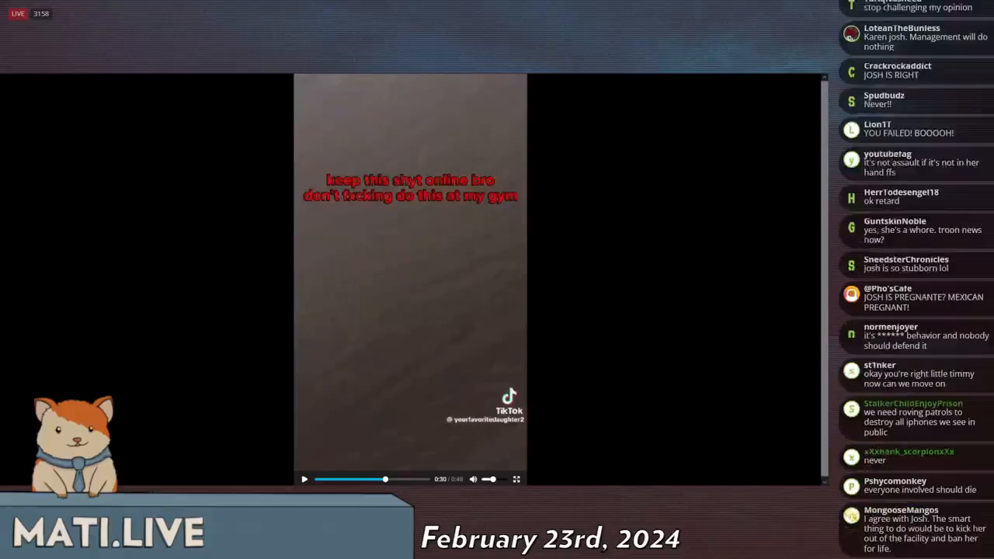
{"action": "scroll", "scroll_direction": "down", "scroll_amount": 3}
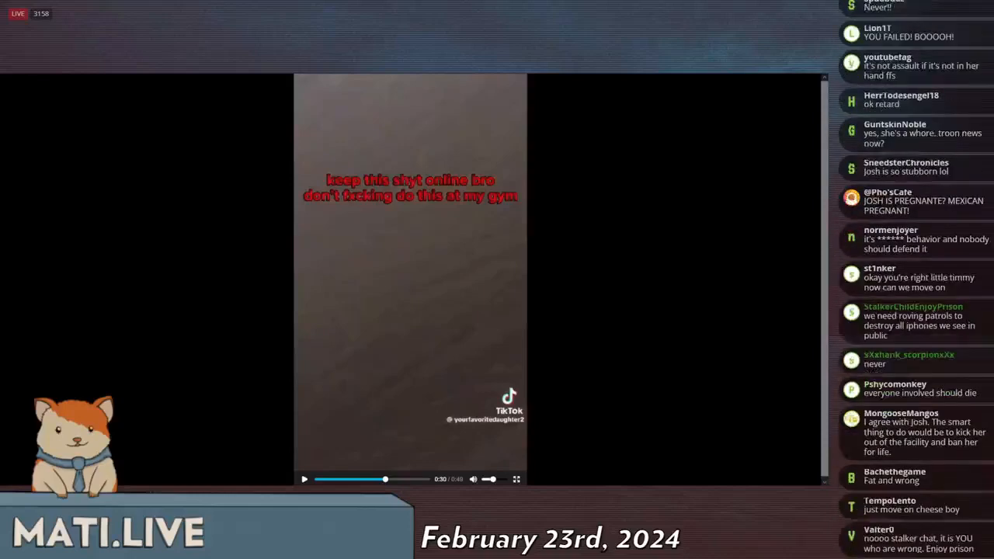
{"action": "scroll", "scroll_direction": "down", "scroll_amount": 3}
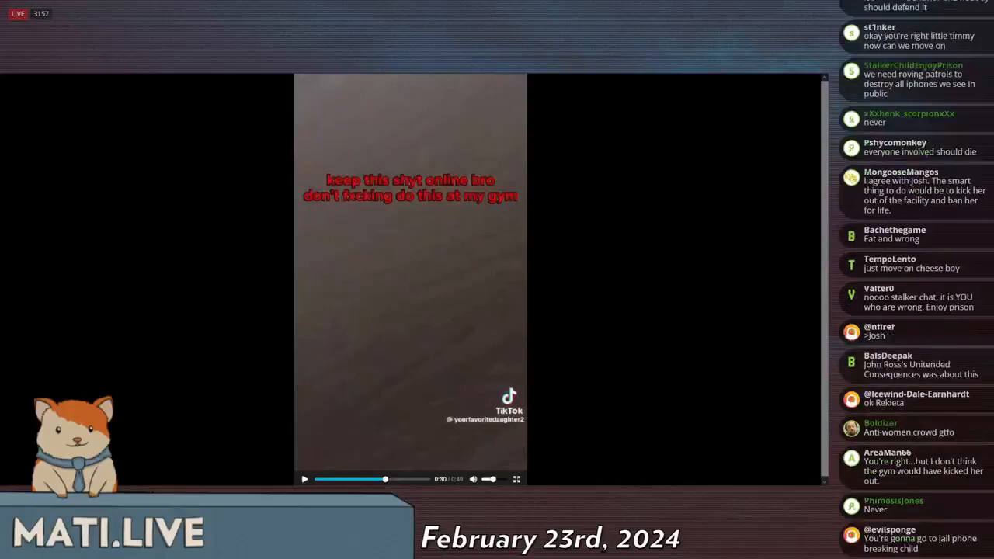
{"action": "scroll", "scroll_direction": "down", "scroll_amount": 3}
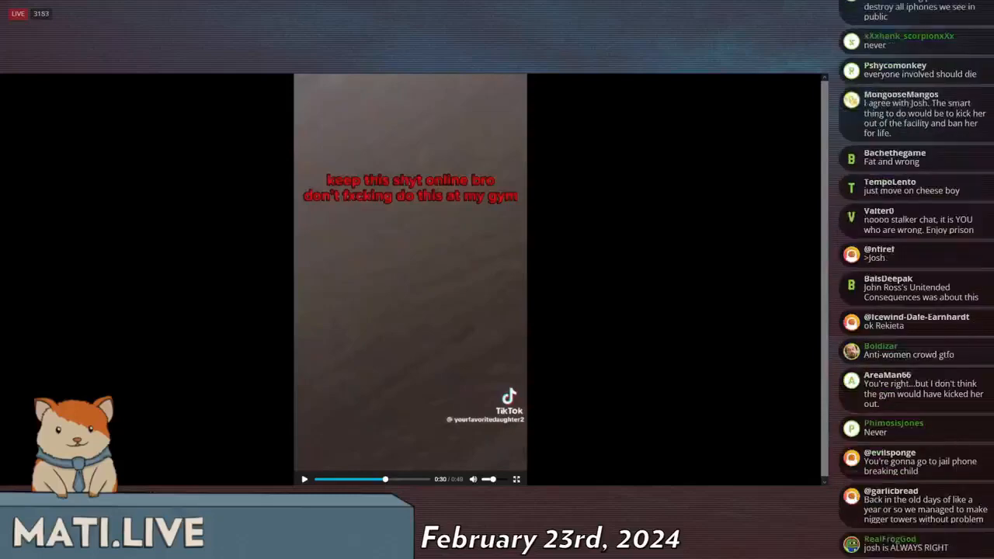
{"action": "scroll", "scroll_direction": "down", "scroll_amount": 3}
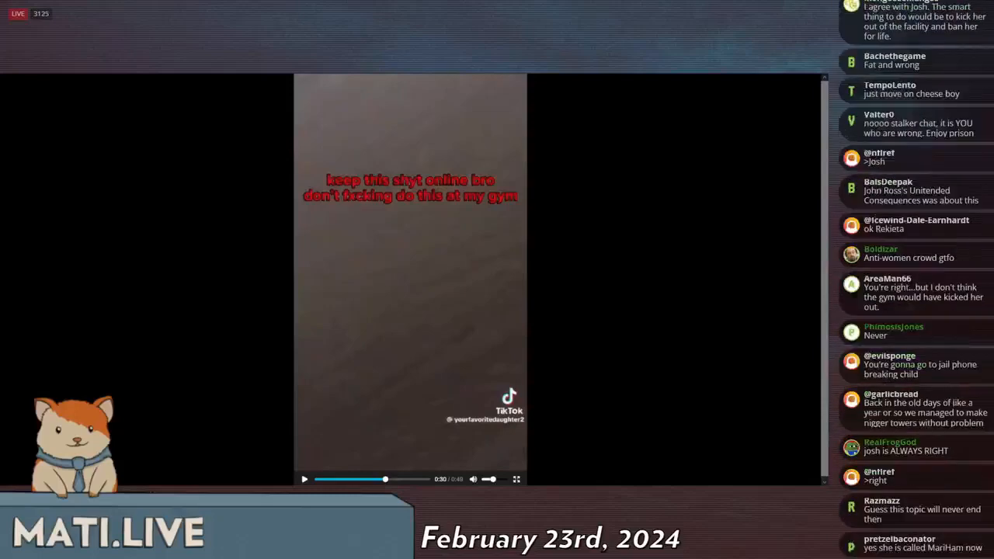
{"action": "scroll", "scroll_direction": "down", "scroll_amount": 3}
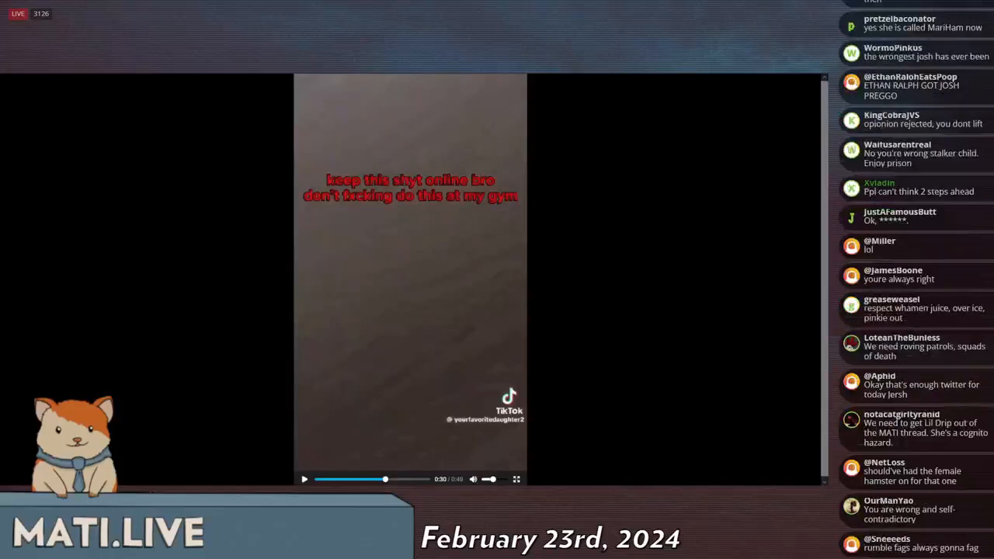
{"action": "scroll", "scroll_direction": "down", "scroll_amount": 3}
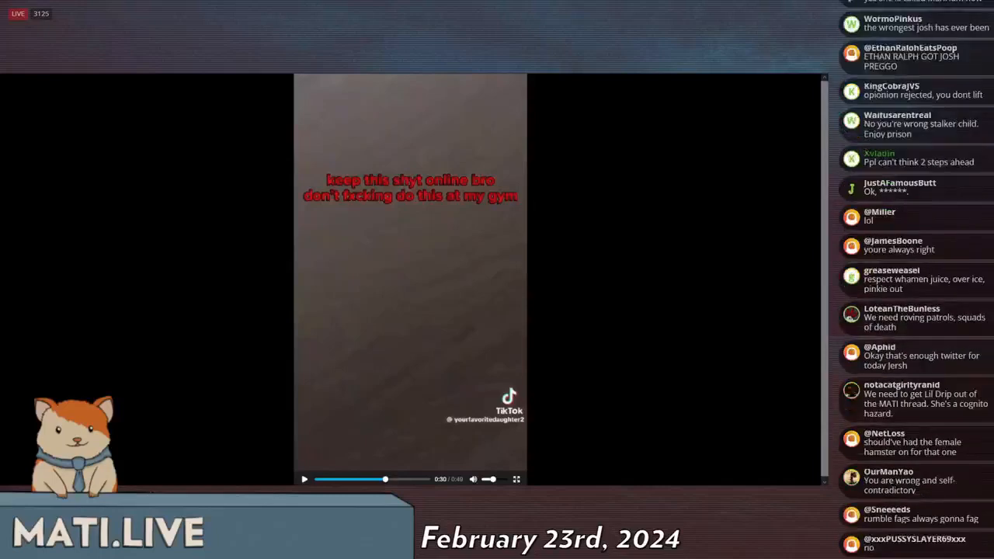
{"action": "scroll", "scroll_direction": "down", "scroll_amount": 3}
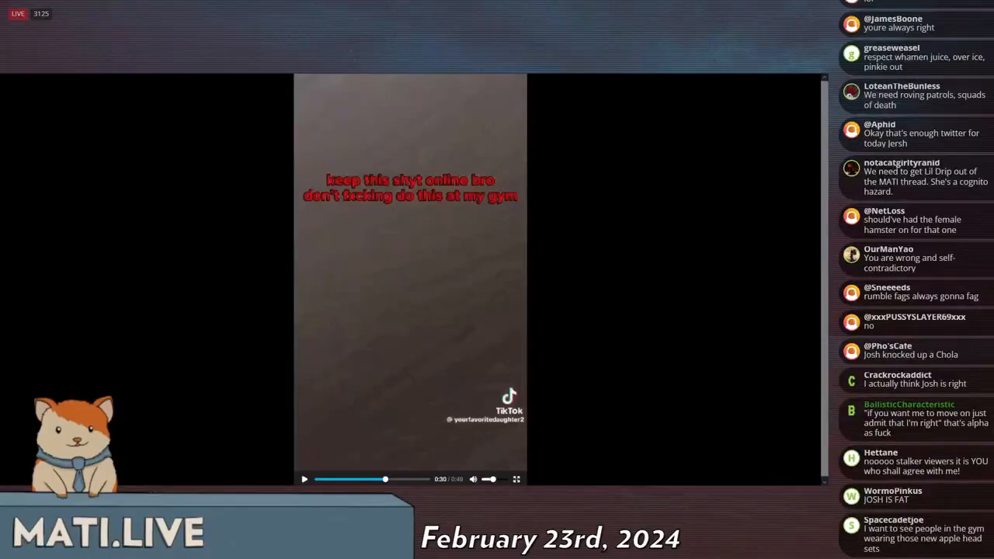
{"action": "scroll", "scroll_direction": "down", "scroll_amount": 3}
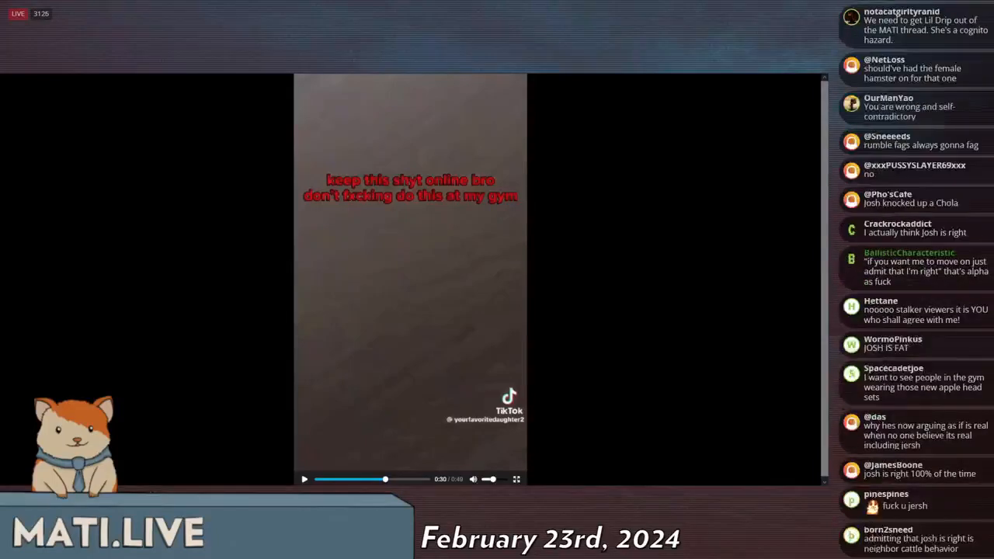
{"action": "scroll", "scroll_direction": "down", "scroll_amount": 3}
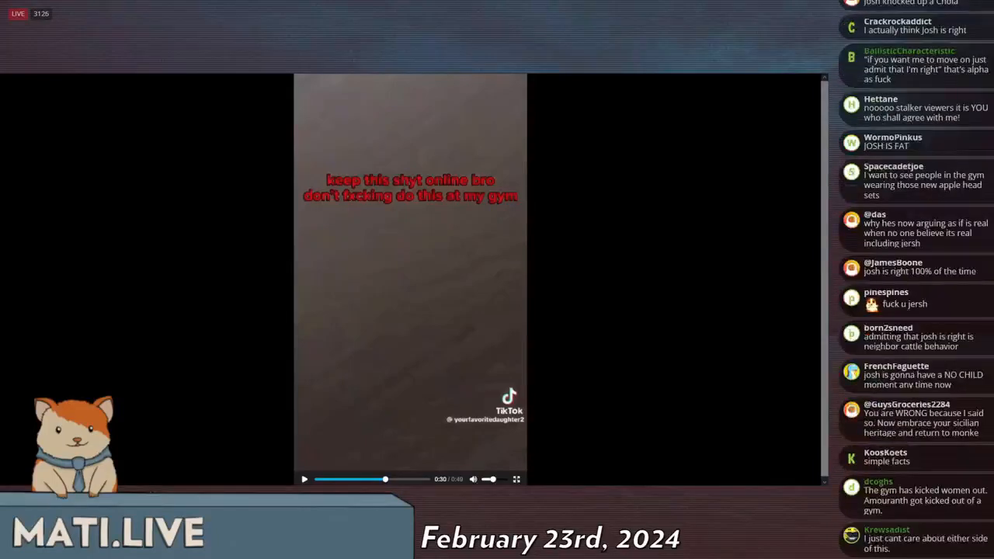
{"action": "scroll", "scroll_direction": "down", "scroll_amount": 3}
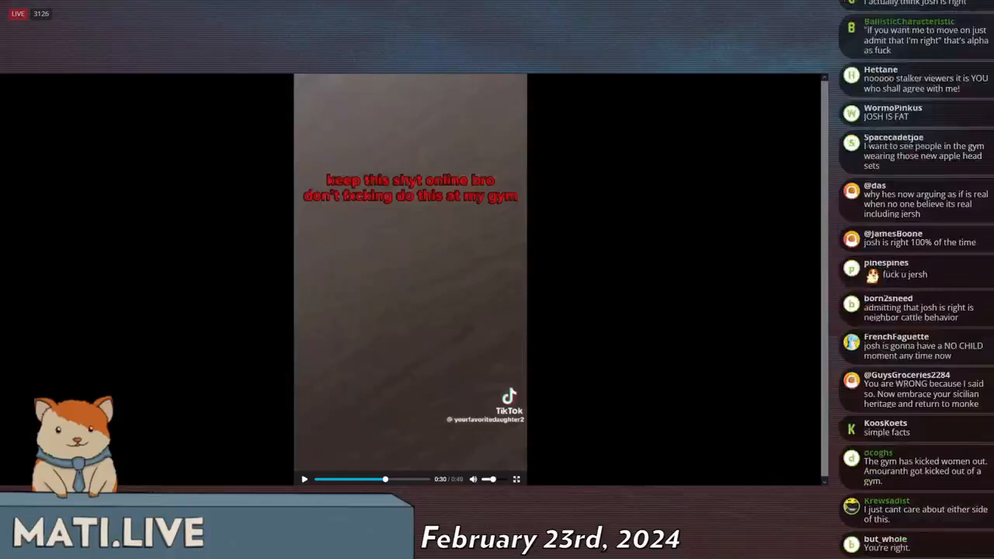
{"action": "scroll", "scroll_direction": "down", "scroll_amount": 3}
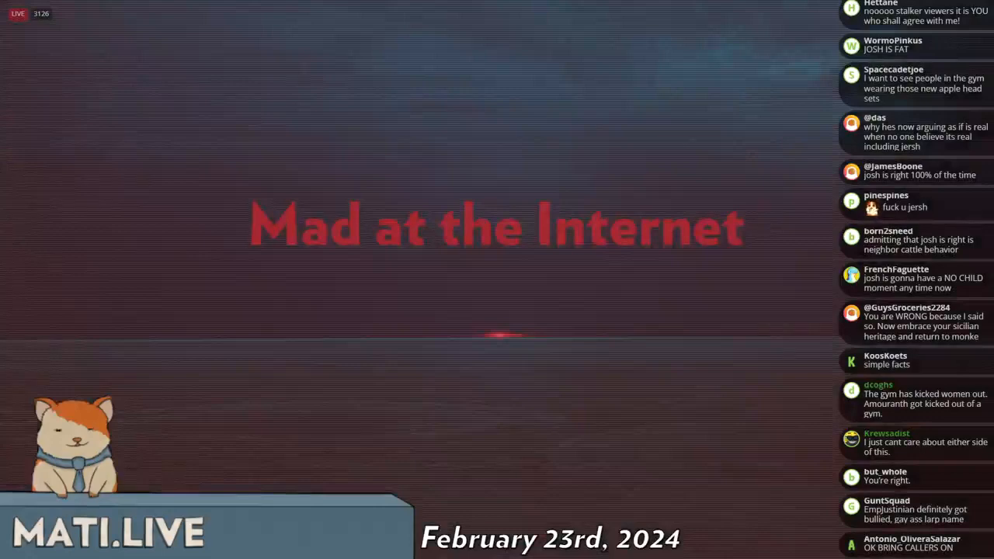
{"action": "scroll", "scroll_direction": "down", "scroll_amount": 3}
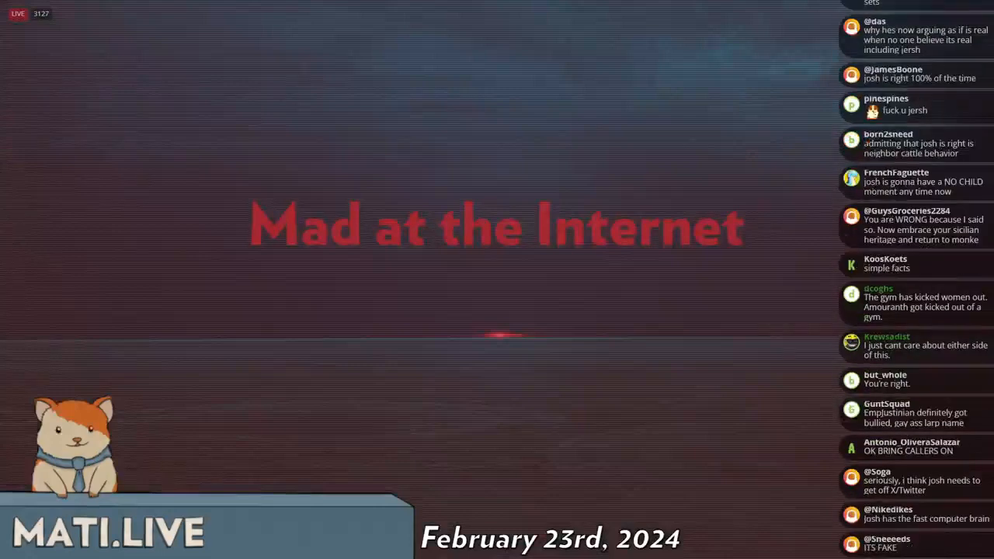
{"action": "scroll", "scroll_direction": "down", "scroll_amount": 3}
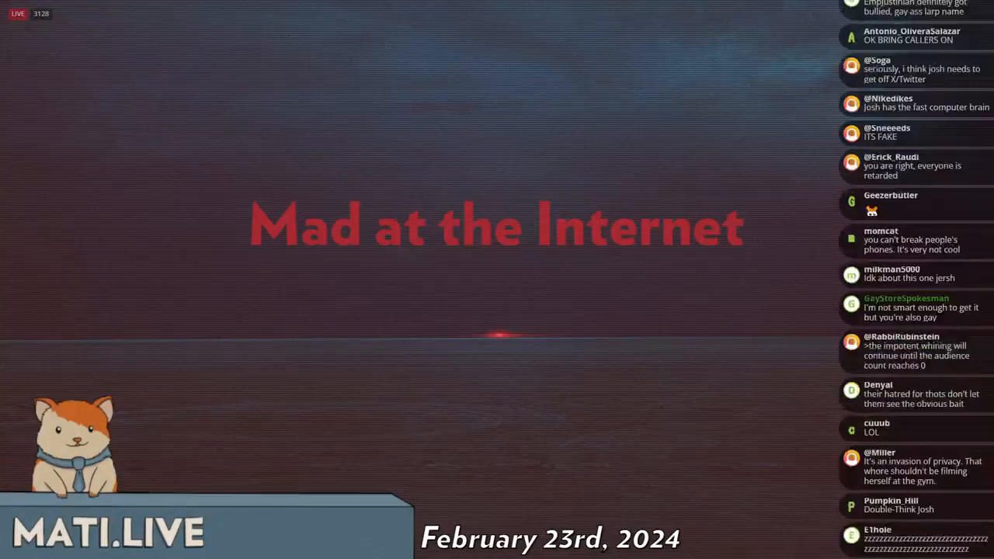
{"action": "scroll", "scroll_direction": "down", "scroll_amount": 3}
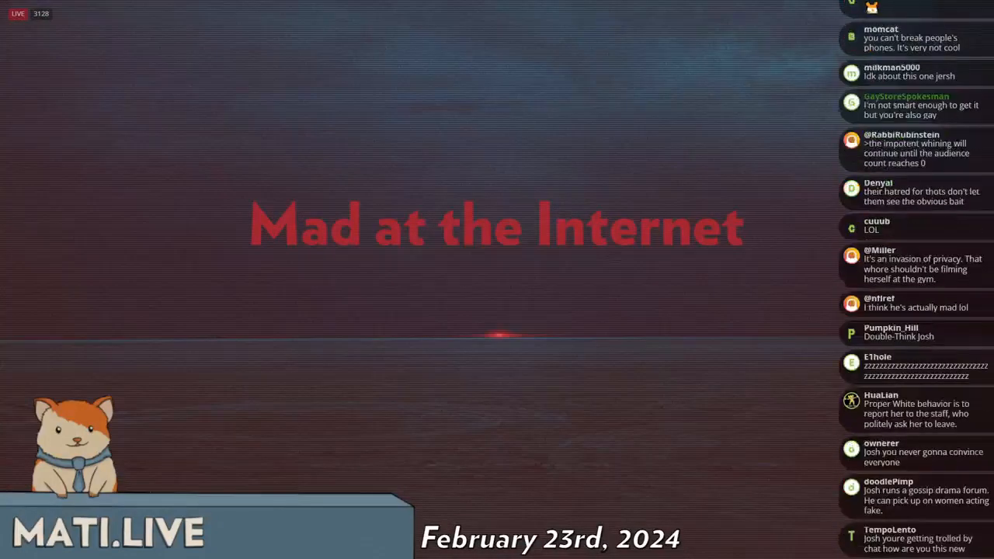
{"action": "scroll", "scroll_direction": "down", "scroll_amount": 3}
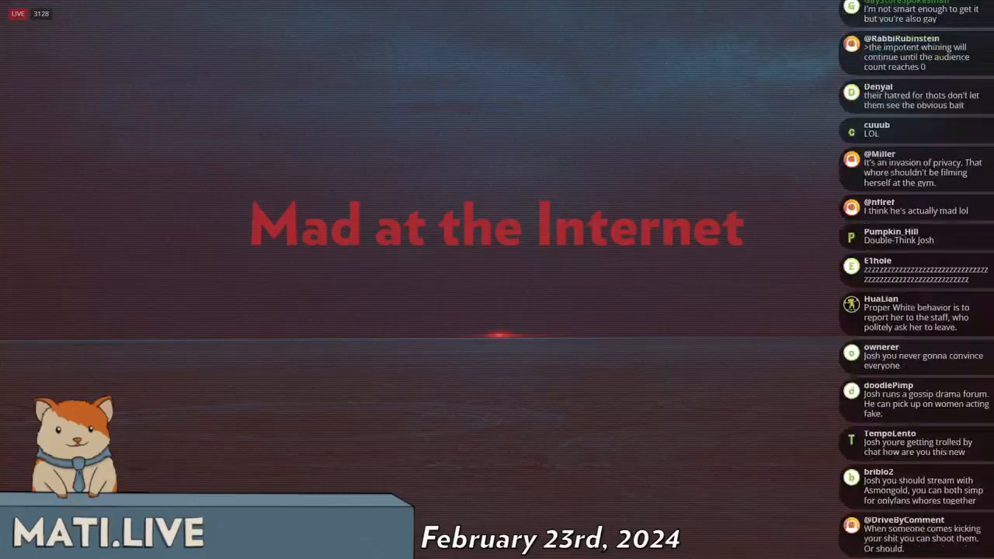
{"action": "scroll", "scroll_direction": "down", "scroll_amount": 3}
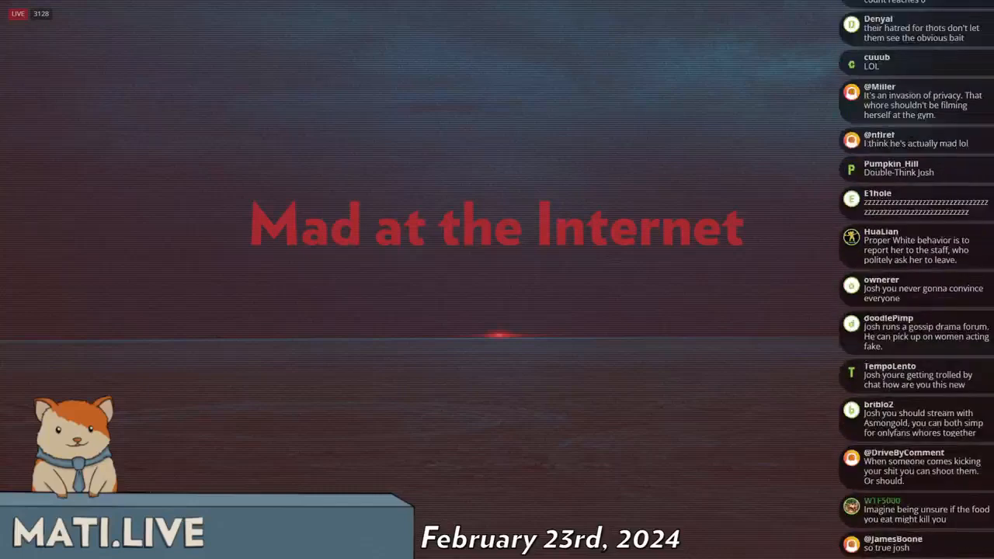
{"action": "scroll", "scroll_direction": "down", "scroll_amount": 3}
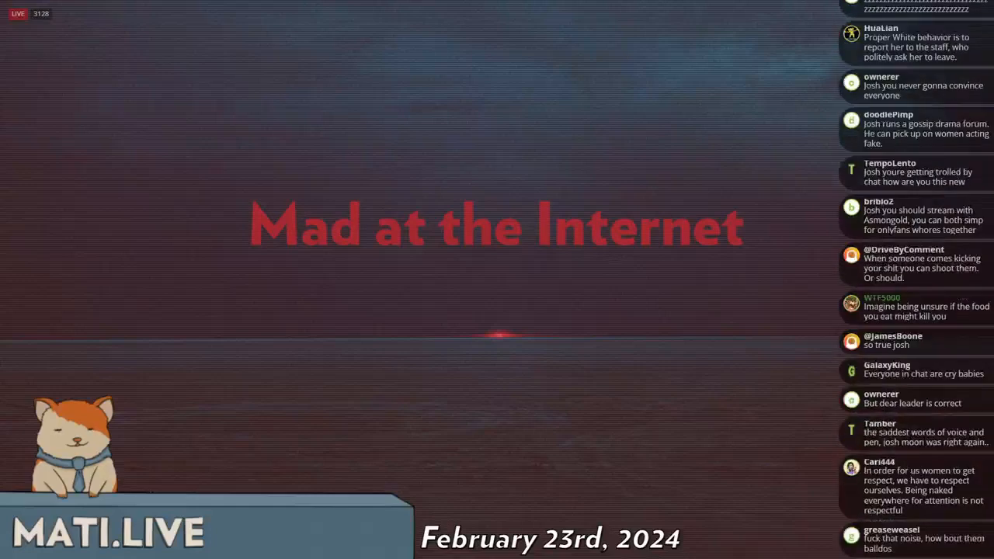
{"action": "scroll", "scroll_direction": "down", "scroll_amount": 3}
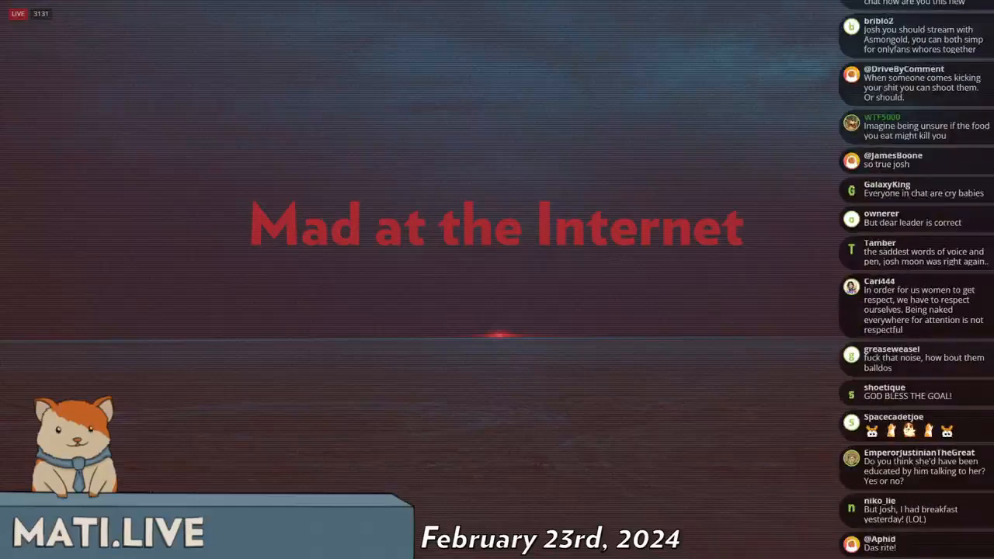
{"action": "scroll", "scroll_direction": "down", "scroll_amount": 3}
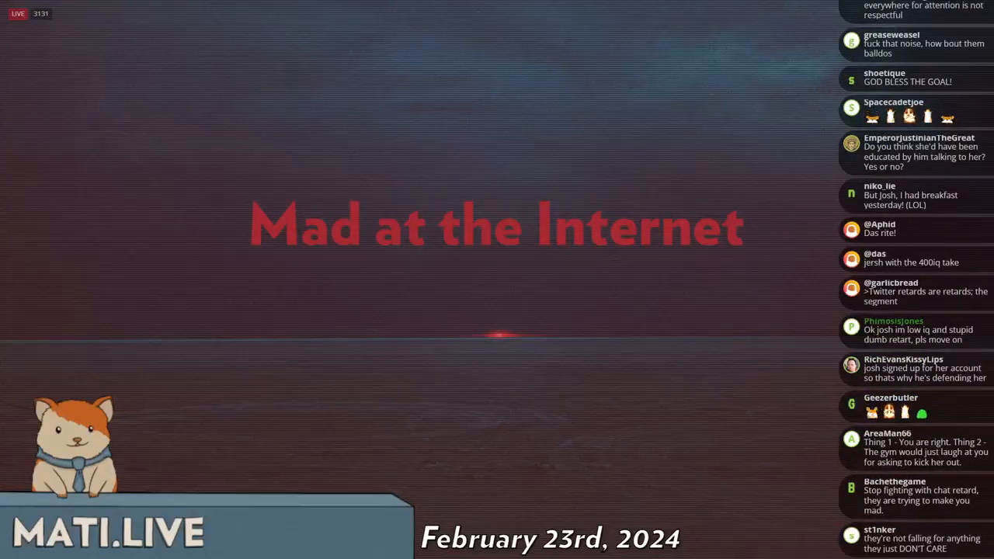
{"action": "scroll", "scroll_direction": "down", "scroll_amount": 3}
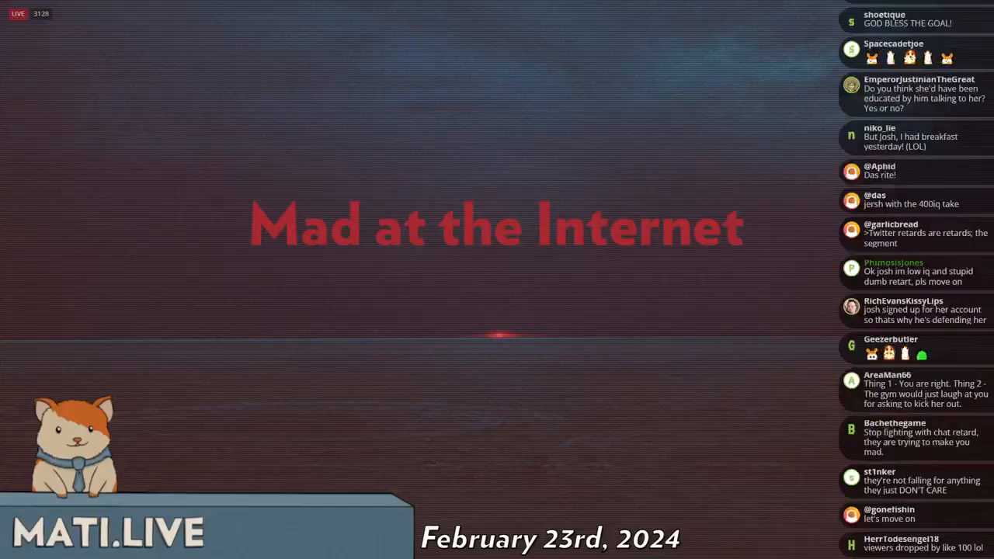
{"action": "scroll", "scroll_direction": "down", "scroll_amount": 3}
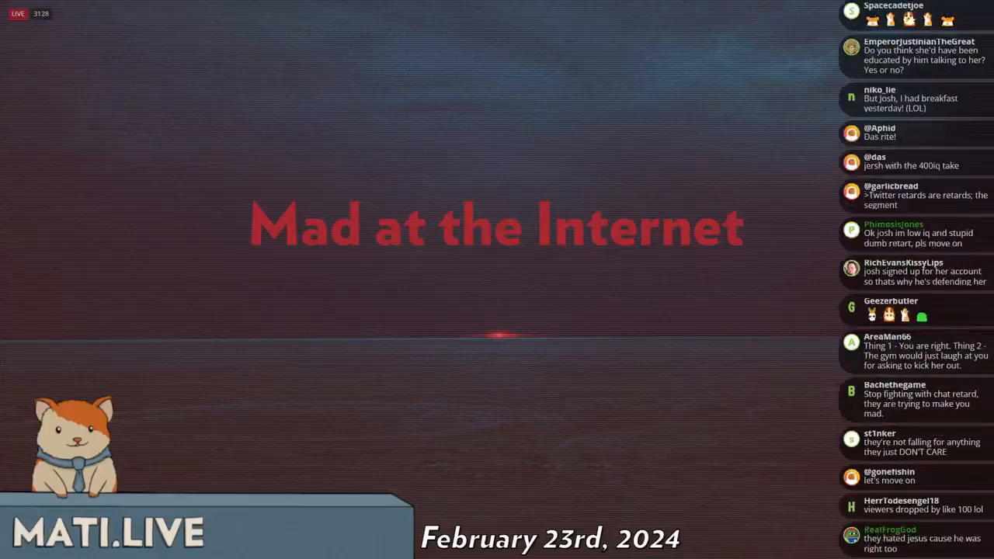
{"action": "scroll", "scroll_direction": "down", "scroll_amount": 3}
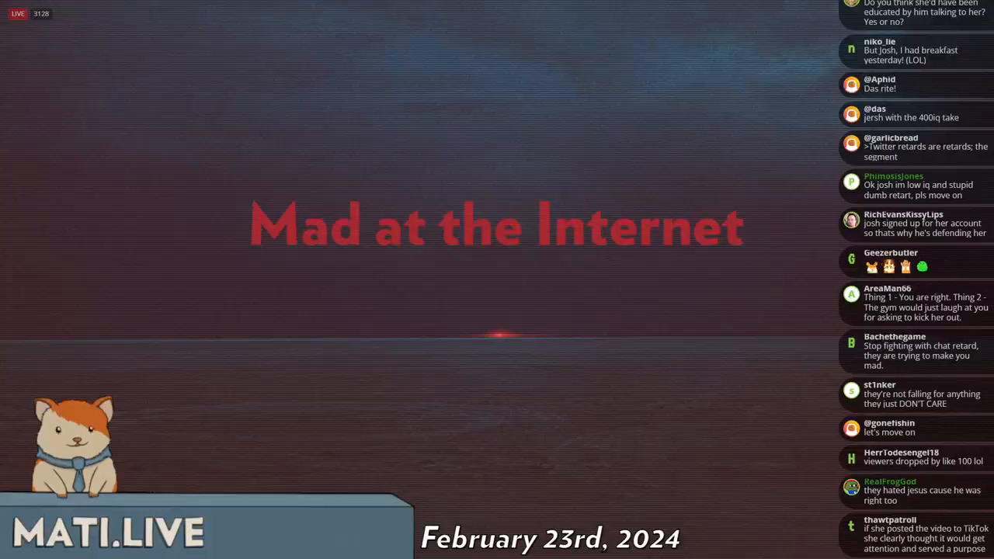
{"action": "scroll", "scroll_direction": "down", "scroll_amount": 3}
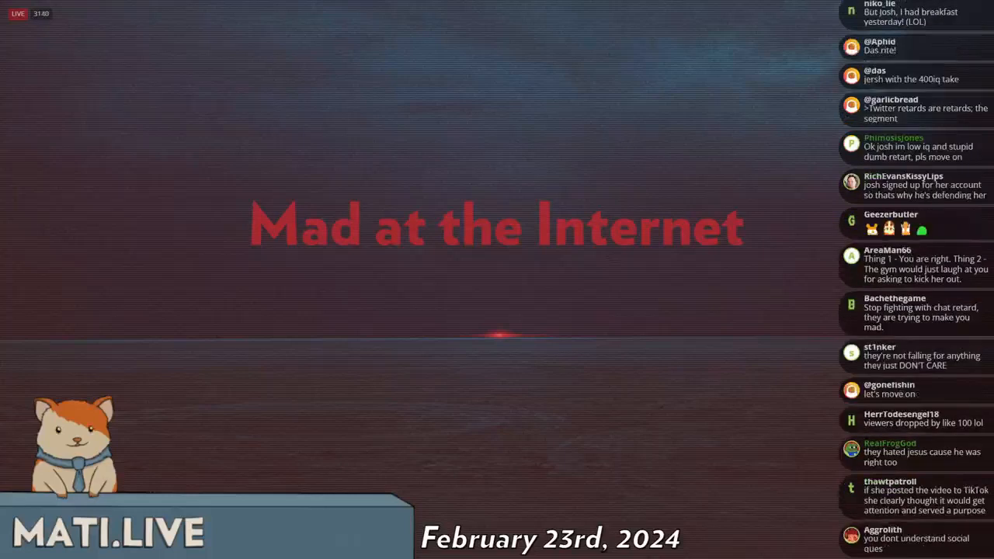
{"action": "scroll", "scroll_direction": "down", "scroll_amount": 3}
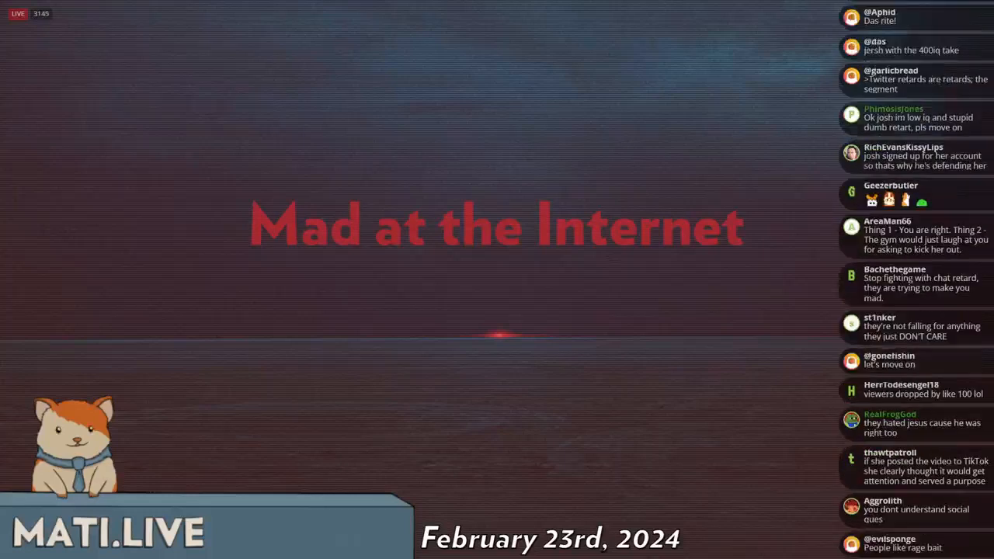
{"action": "scroll", "scroll_direction": "down", "scroll_amount": 3}
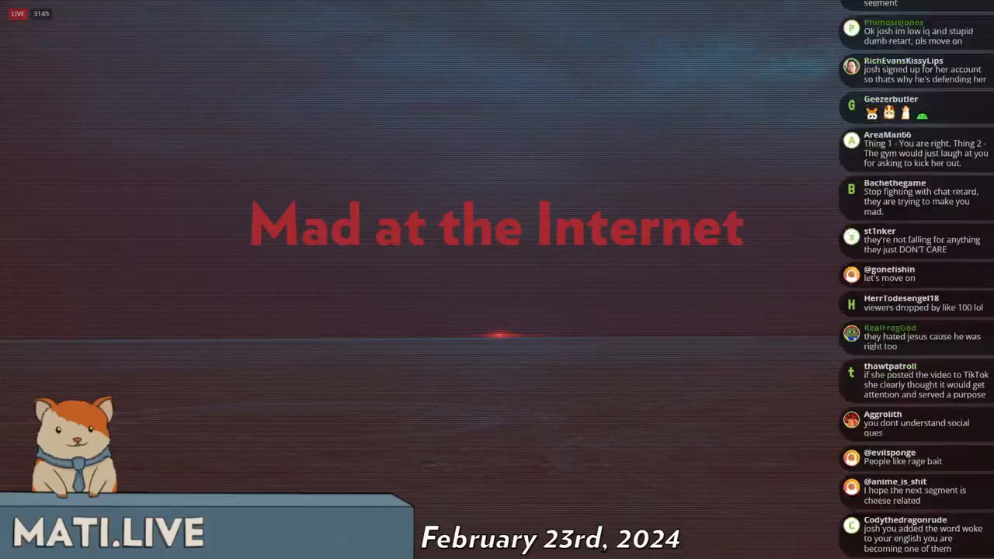
{"action": "scroll", "scroll_direction": "down", "scroll_amount": 3}
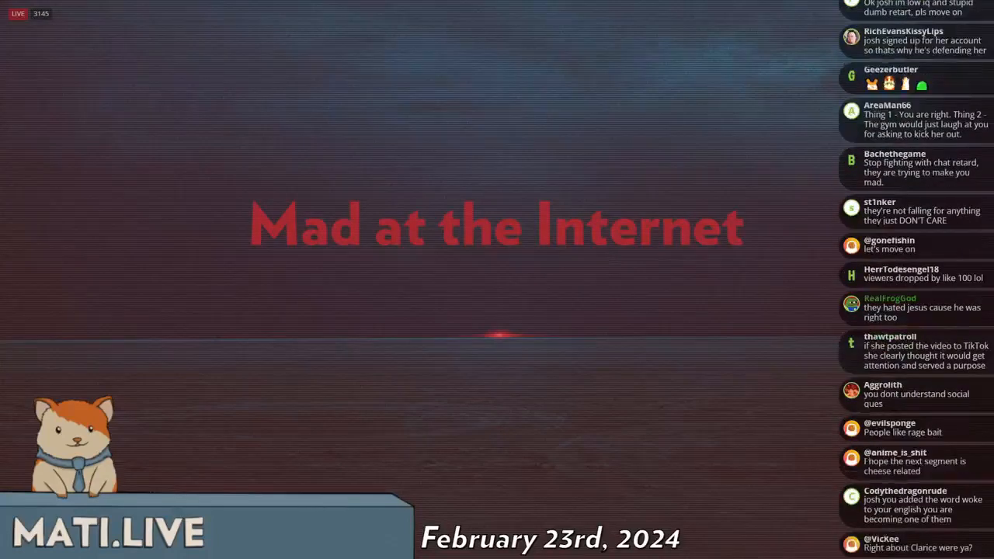
{"action": "scroll", "scroll_direction": "down", "scroll_amount": 3}
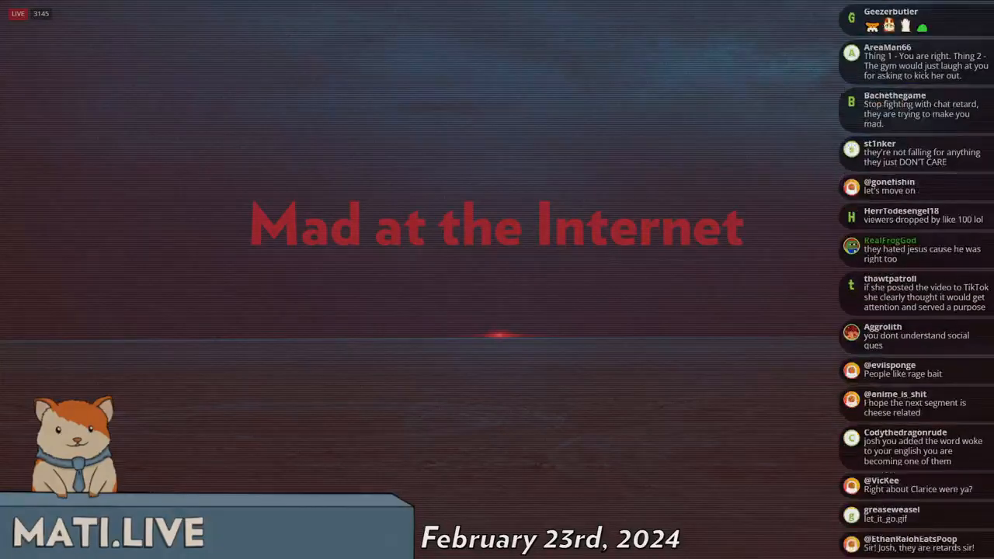